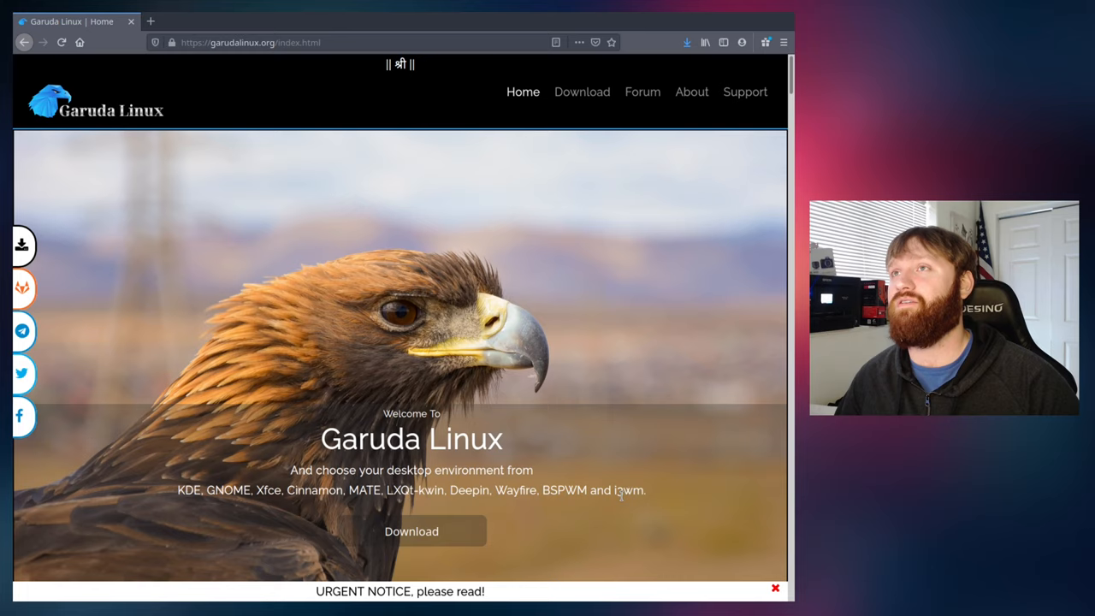
mouse_move(400, 549)
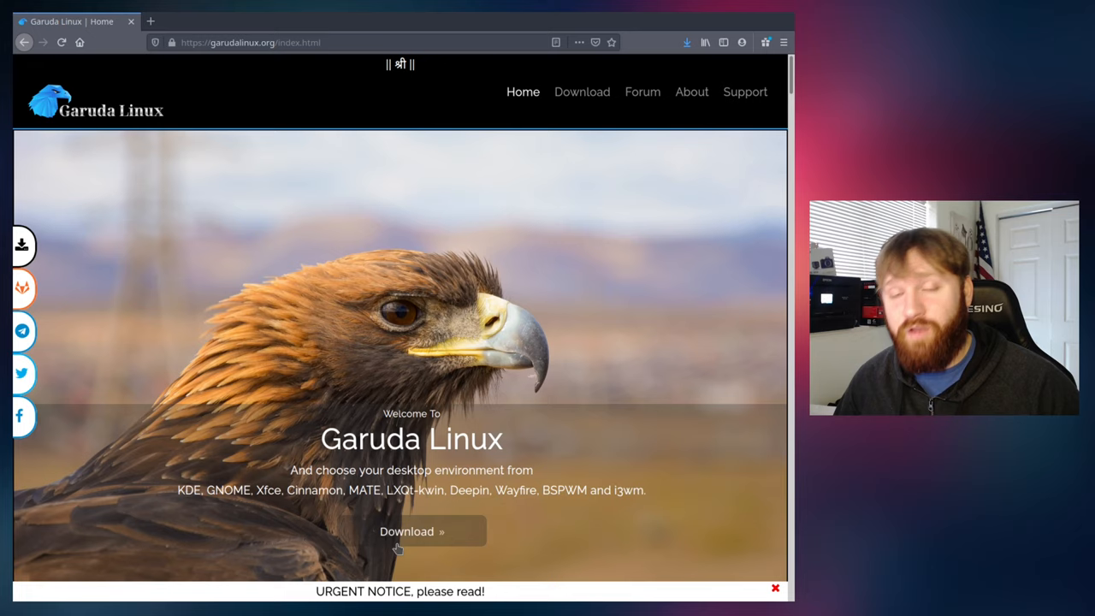
mouse_move(592, 530)
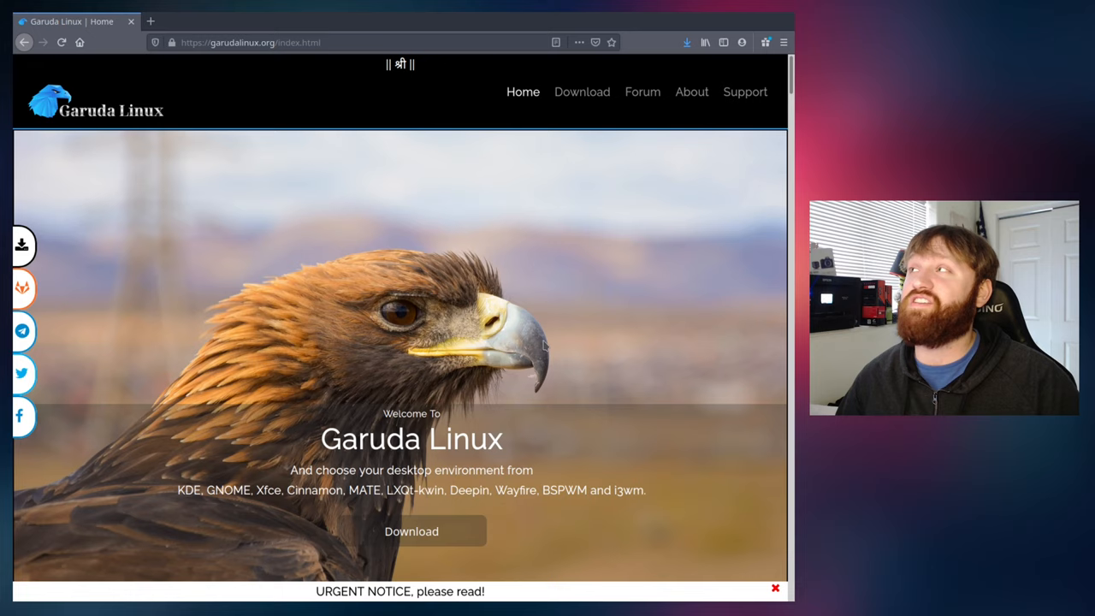
Step: Show the Garuda downloads page scrolled past the requirements to the KDE Dr460nized download
left_click(582, 93)
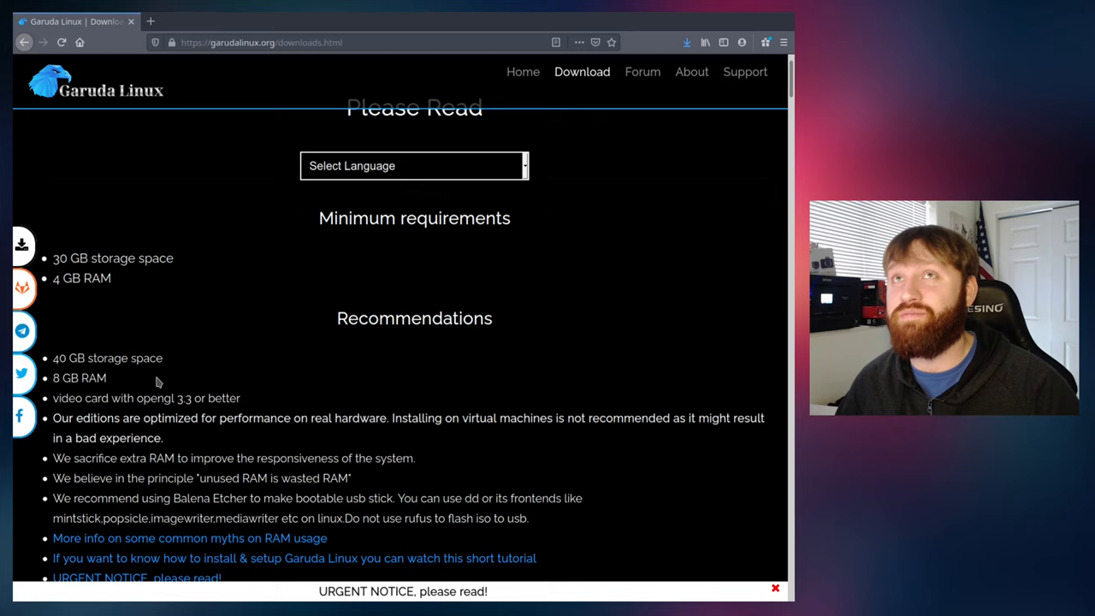
scroll("down", 3)
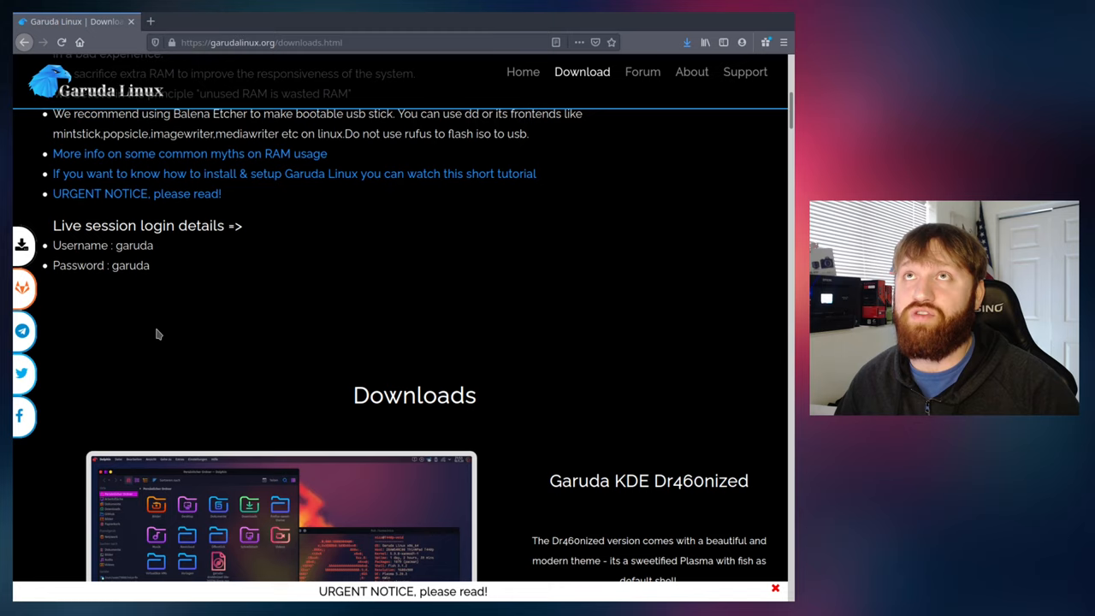
scroll("down", 3)
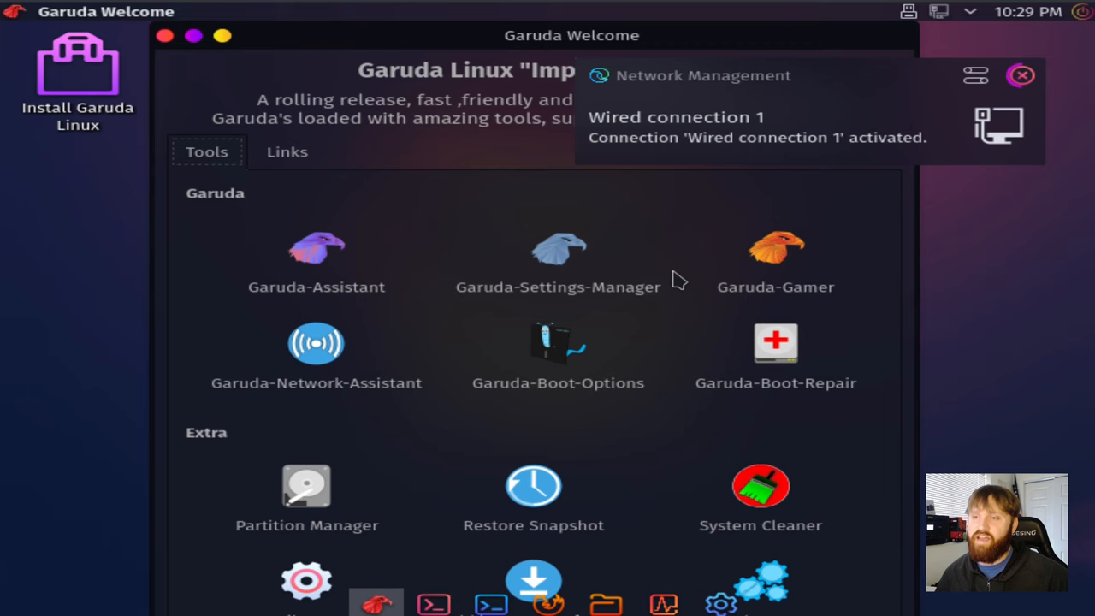
mouse_move(1009, 140)
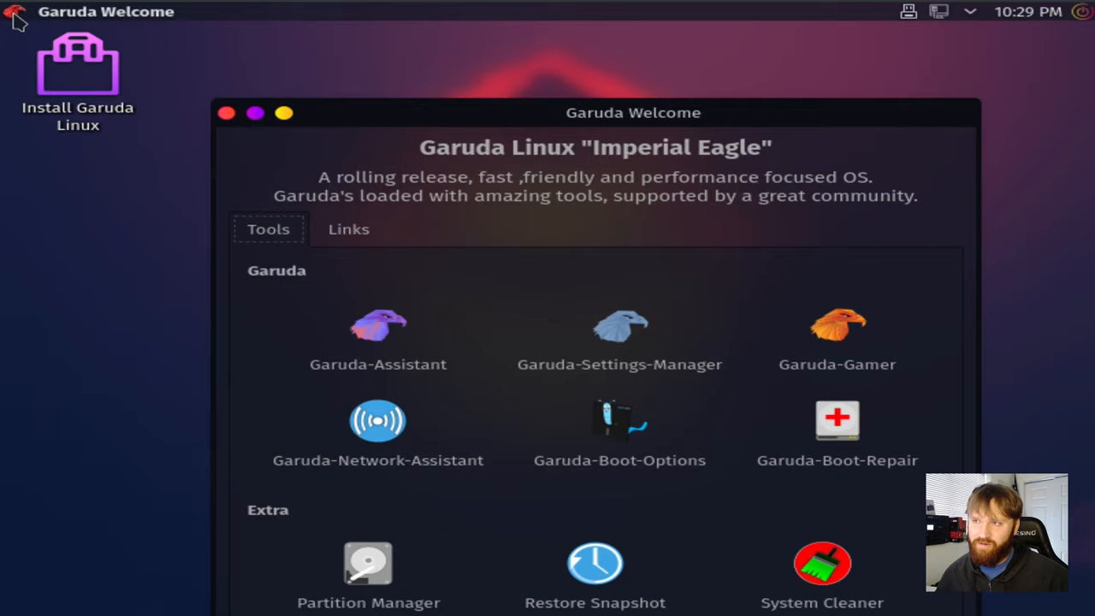
Step: Bring the Garuda Welcome window with its full tool list onto the live desktop
left_click(10, 12)
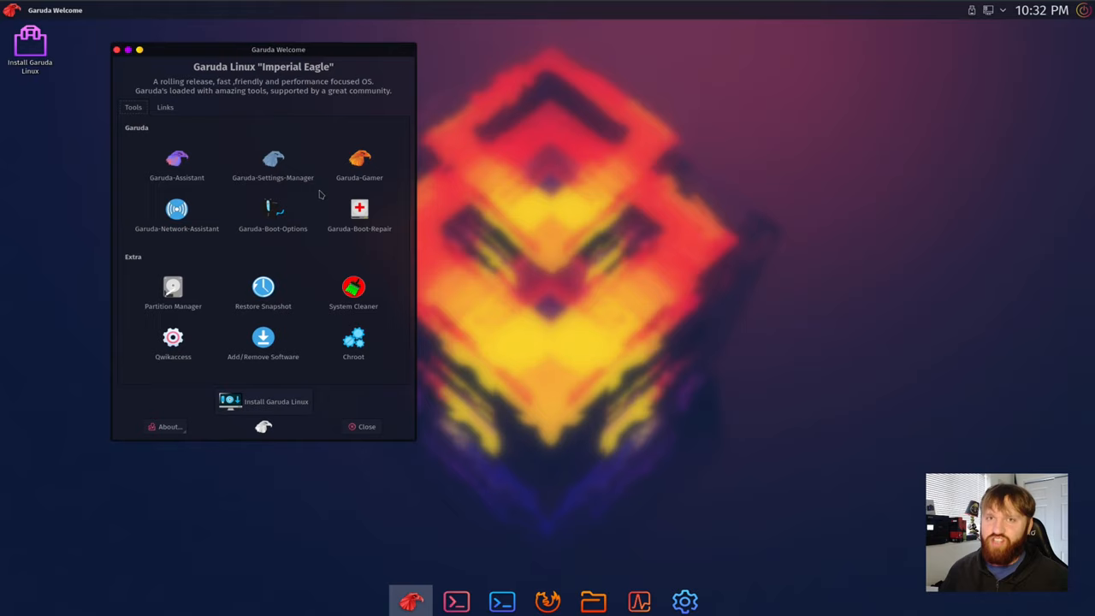
mouse_move(453, 144)
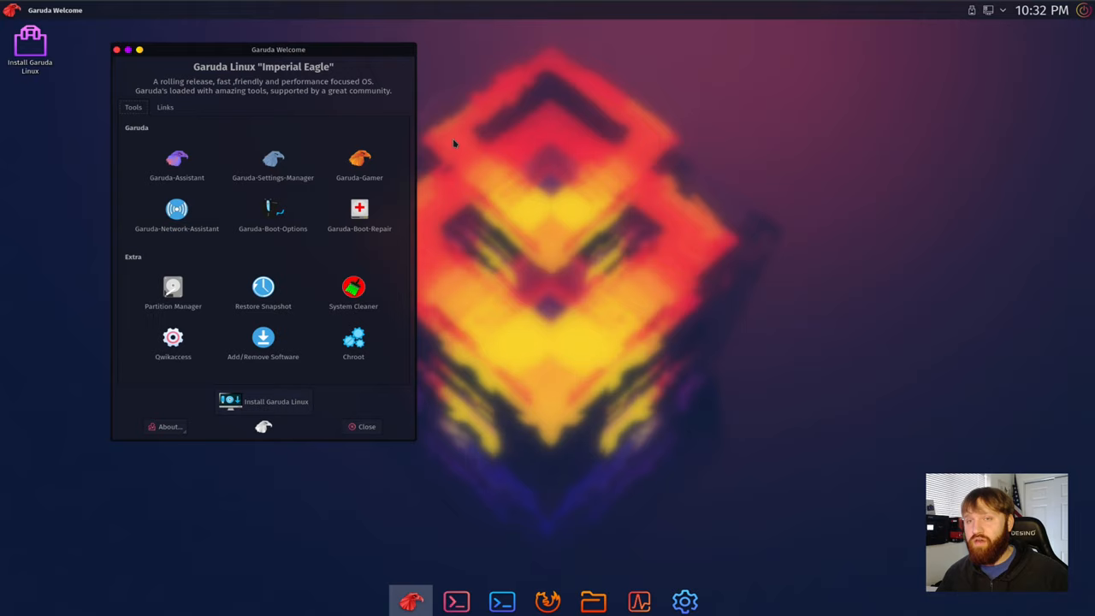
mouse_move(599, 175)
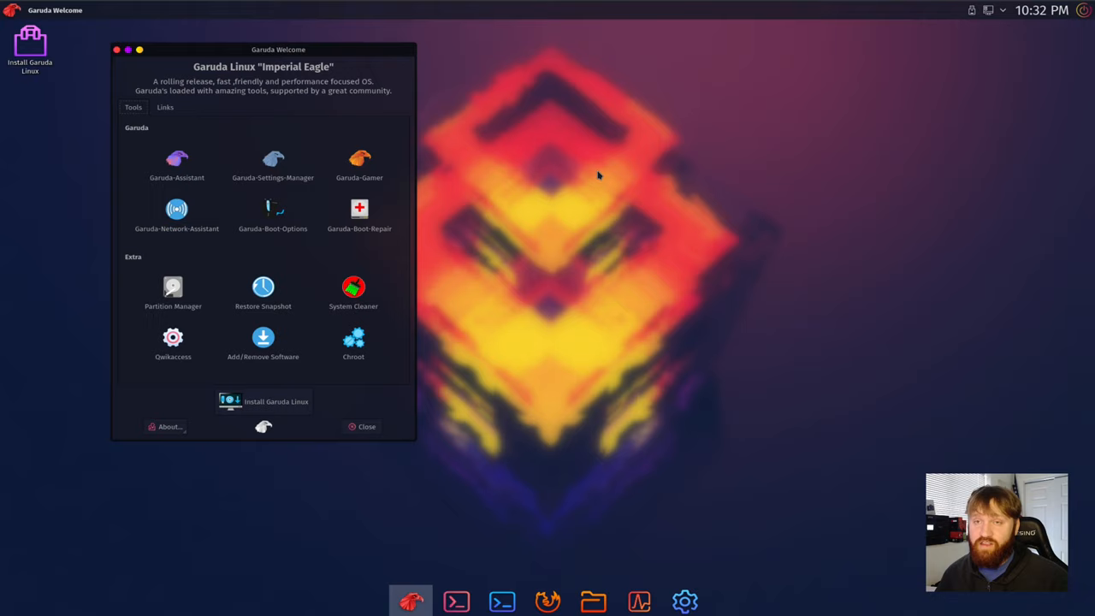
Step: Drag Garuda Welcome to the centre, back left, and finally to the right side
left_click_drag(277, 48, 506, 84)
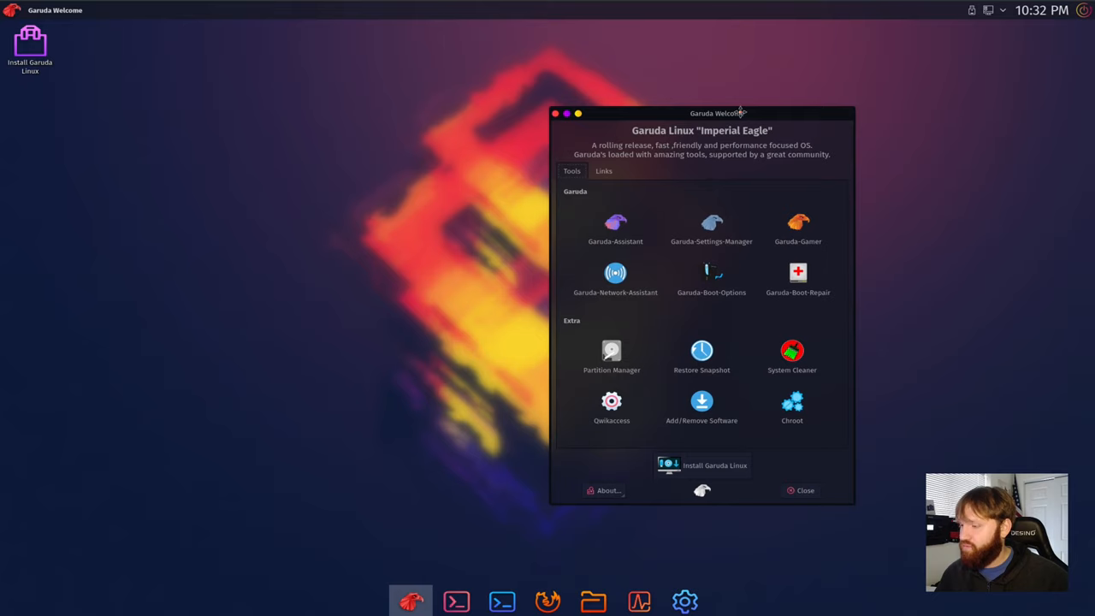
left_click_drag(717, 113, 358, 48)
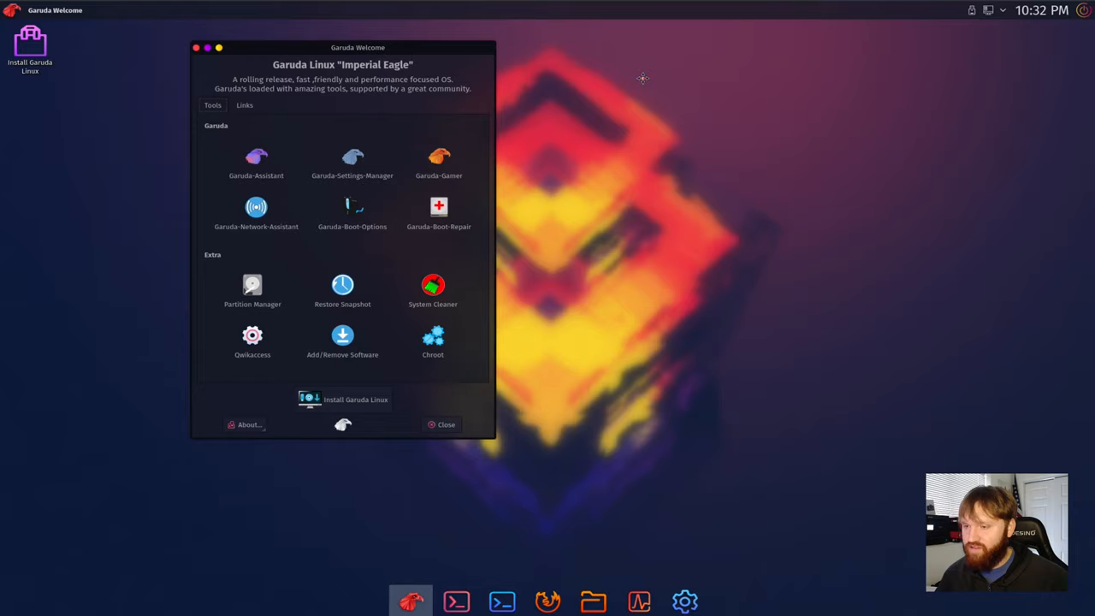
left_click_drag(358, 48, 882, 89)
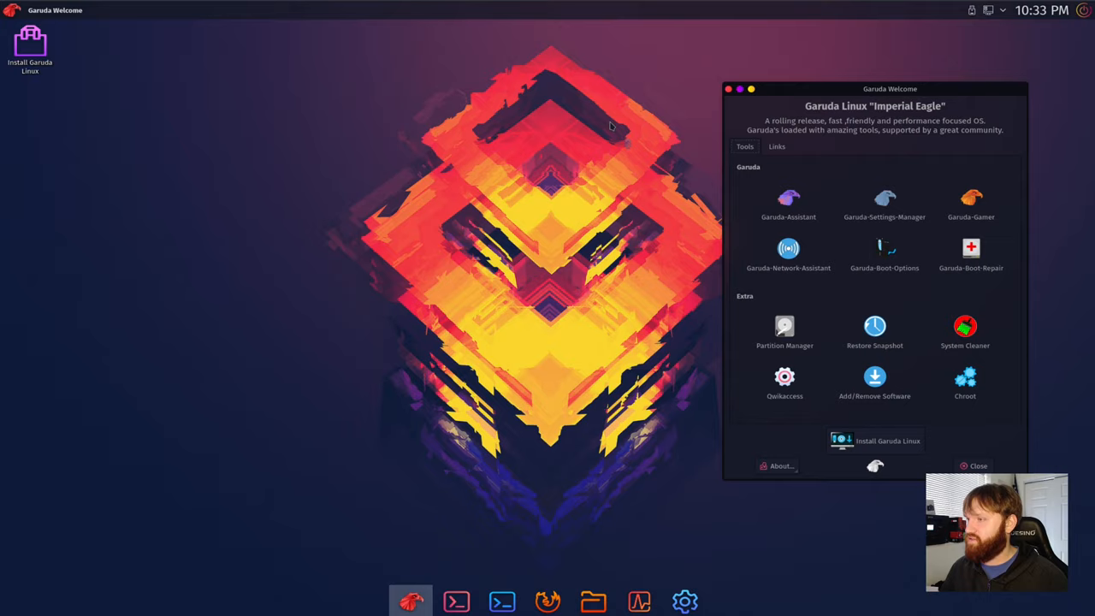
left_click(684, 603)
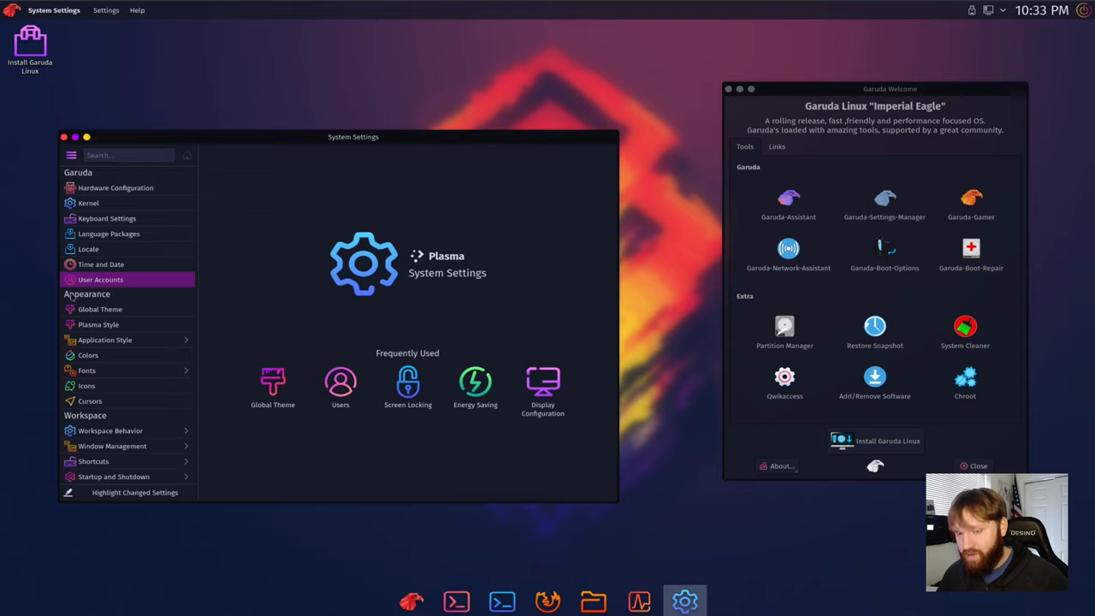
left_click(100, 308)
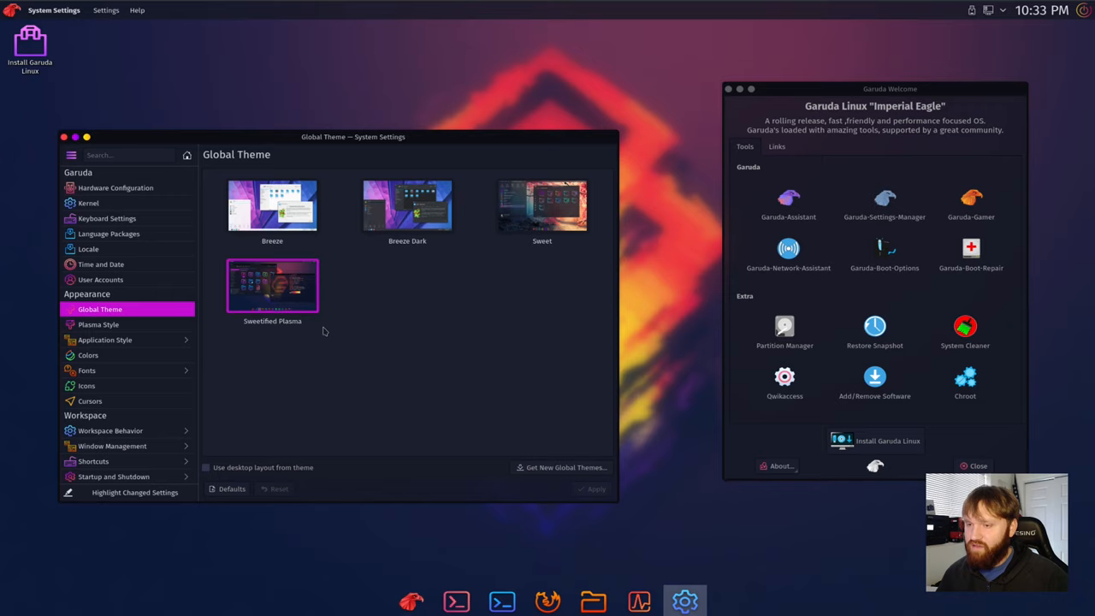
mouse_move(272, 332)
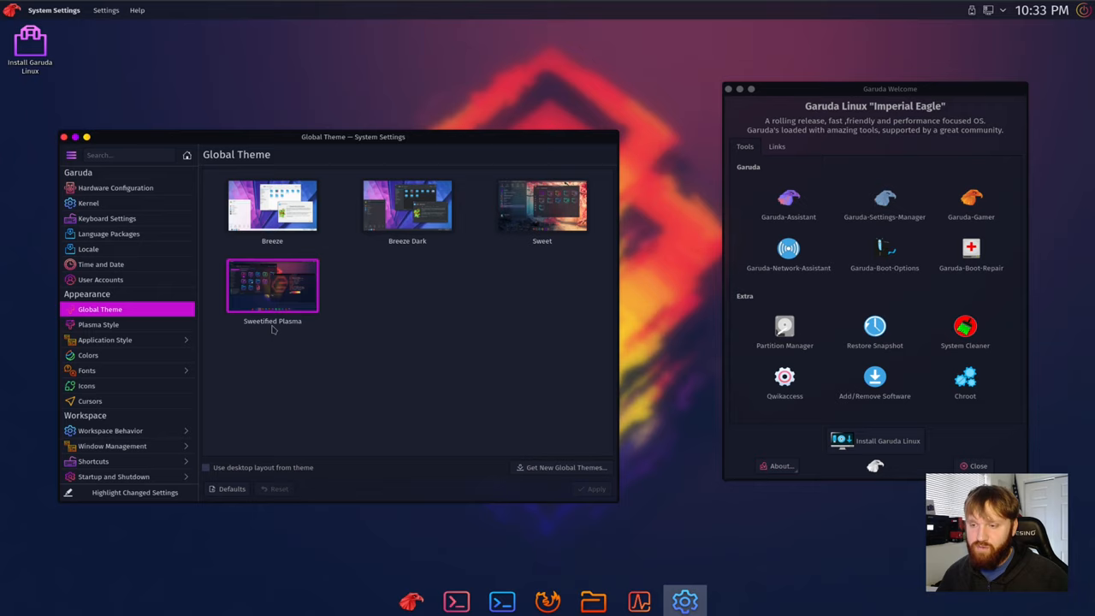
left_click(540, 205)
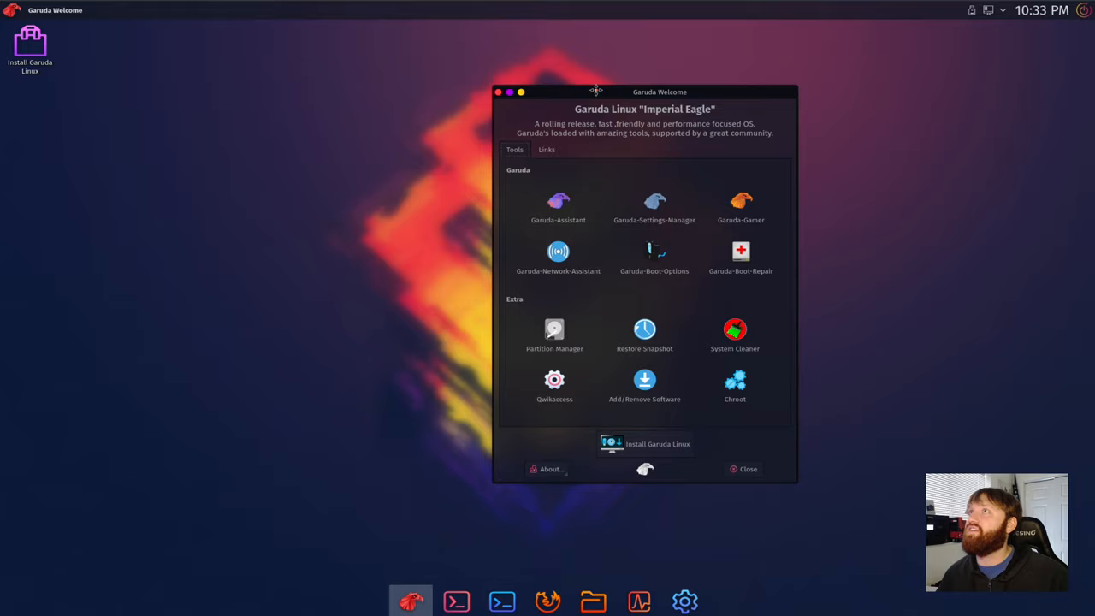
left_click_drag(596, 92, 296, 111)
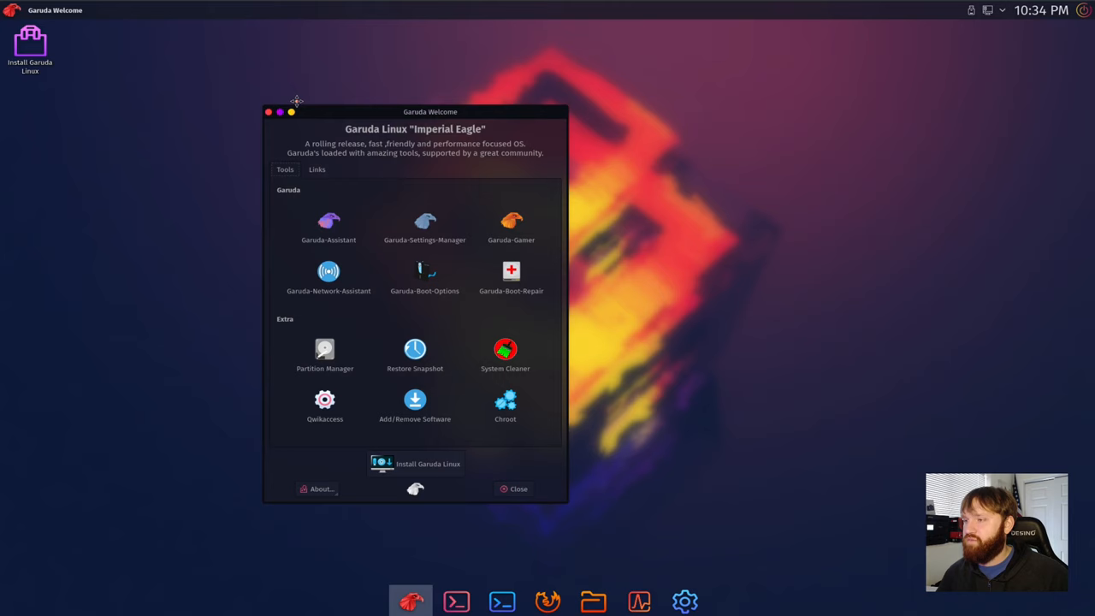
left_click(514, 489)
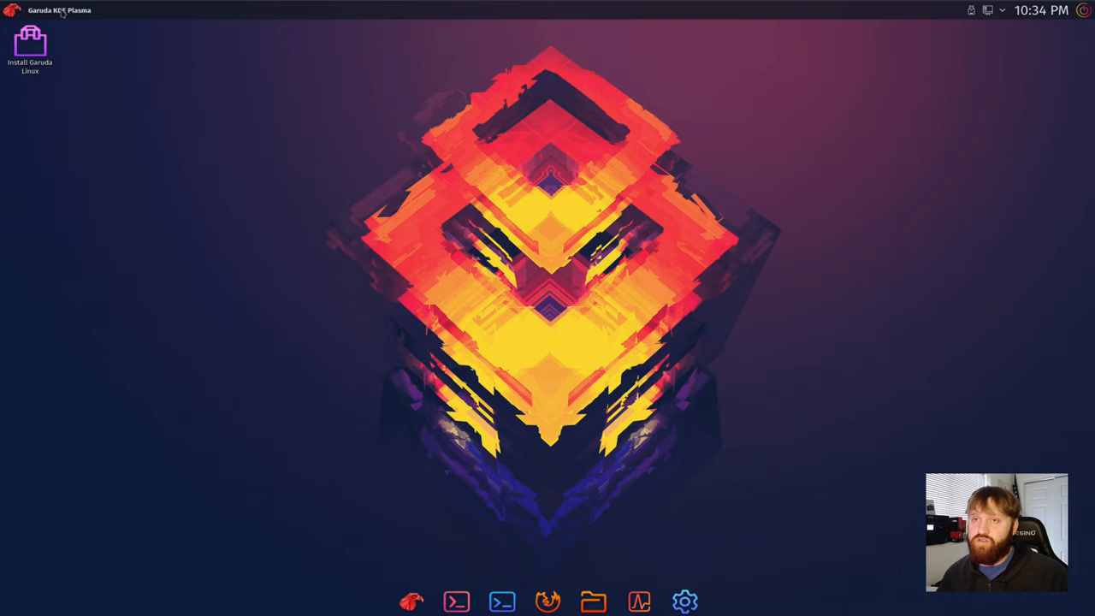
left_click(412, 597)
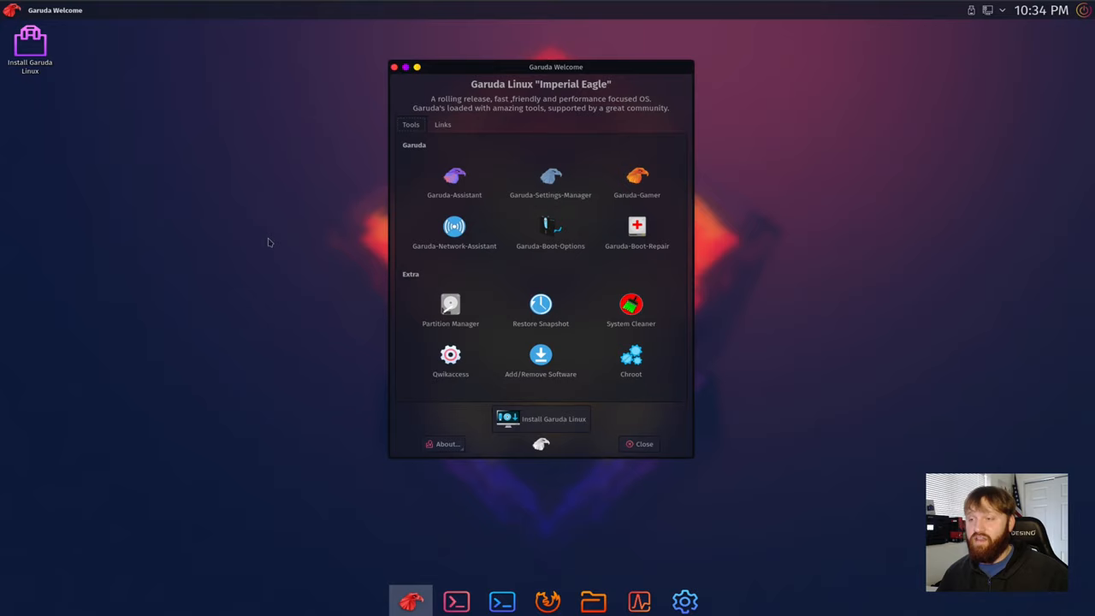
mouse_move(483, 238)
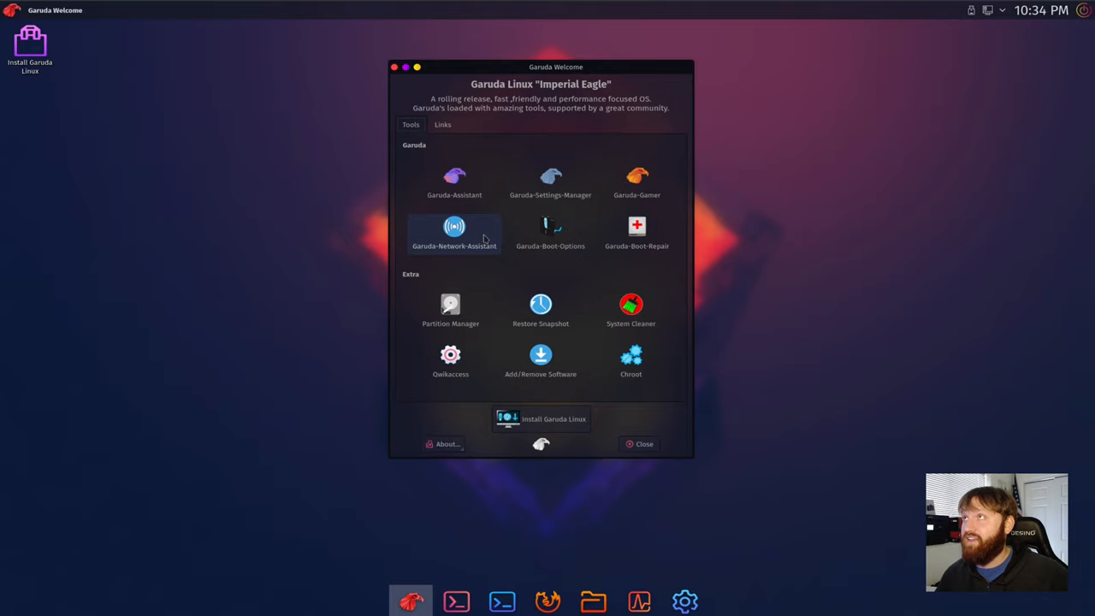
mouse_move(756, 260)
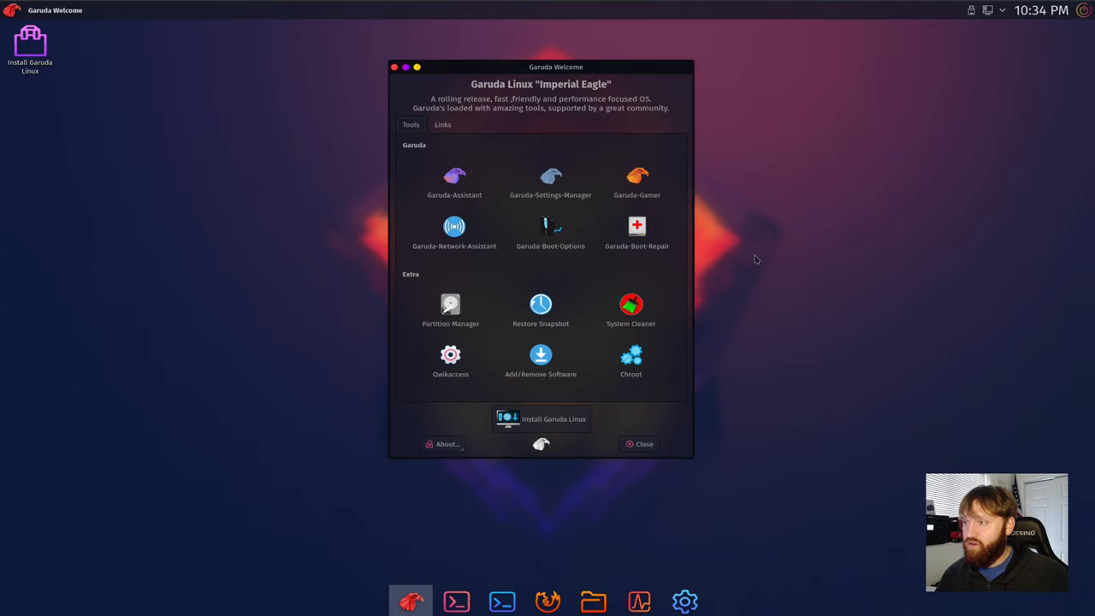
mouse_move(540, 199)
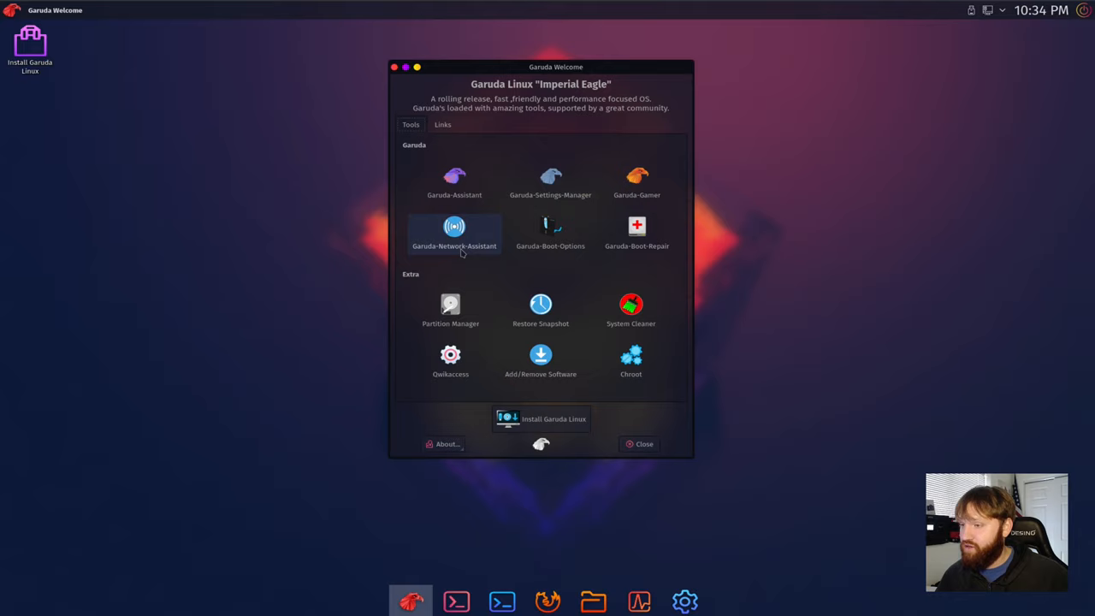
mouse_move(638, 238)
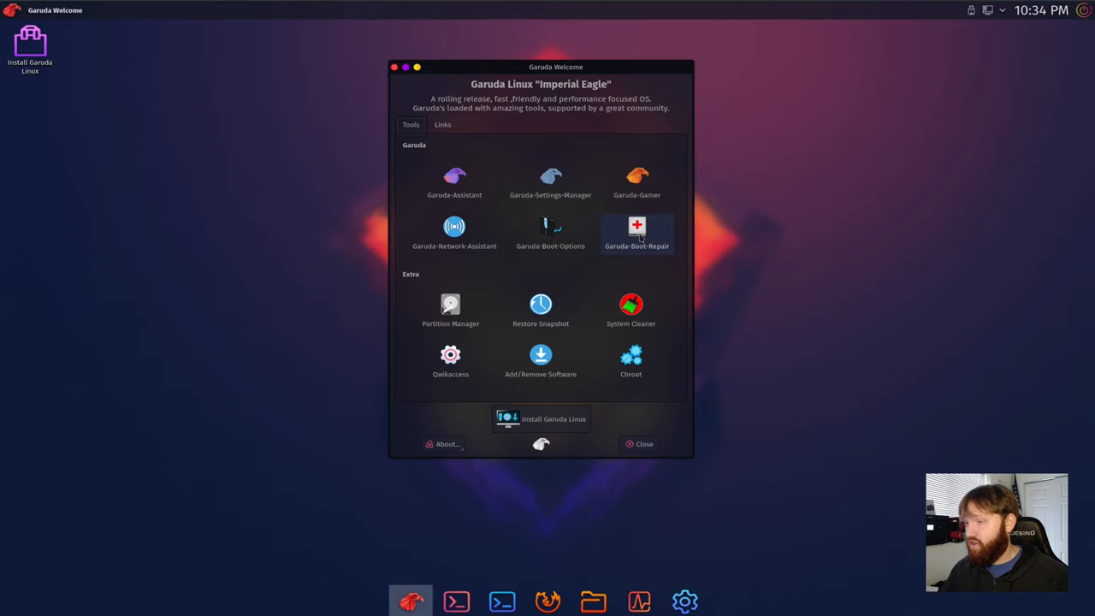
Step: Launch Garuda Assistant and review its System maintenance tasks and Settings
left_click(453, 176)
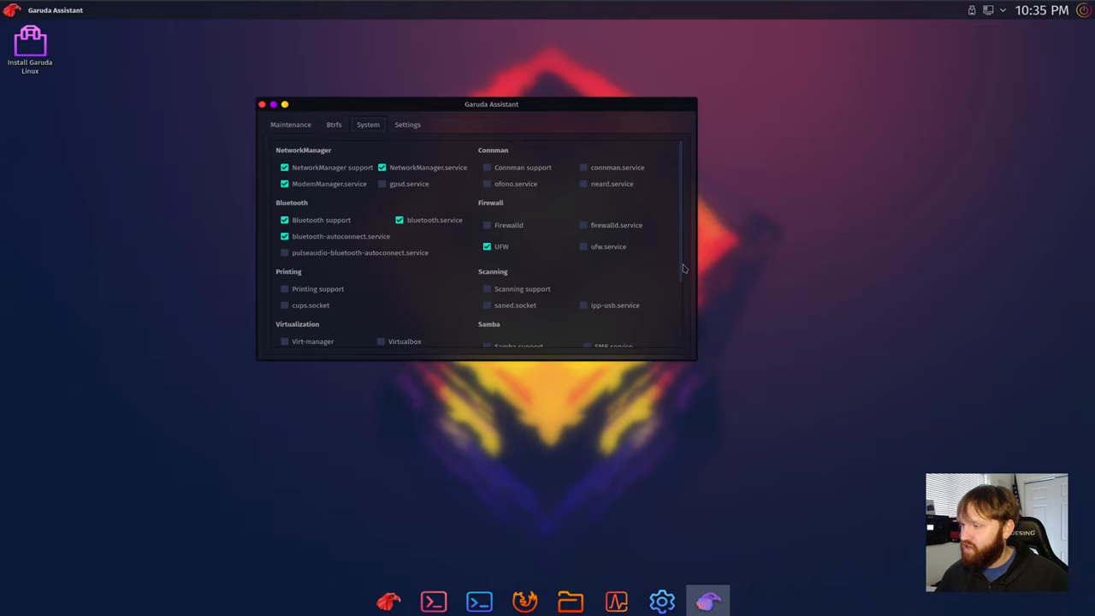
scroll("down", 3)
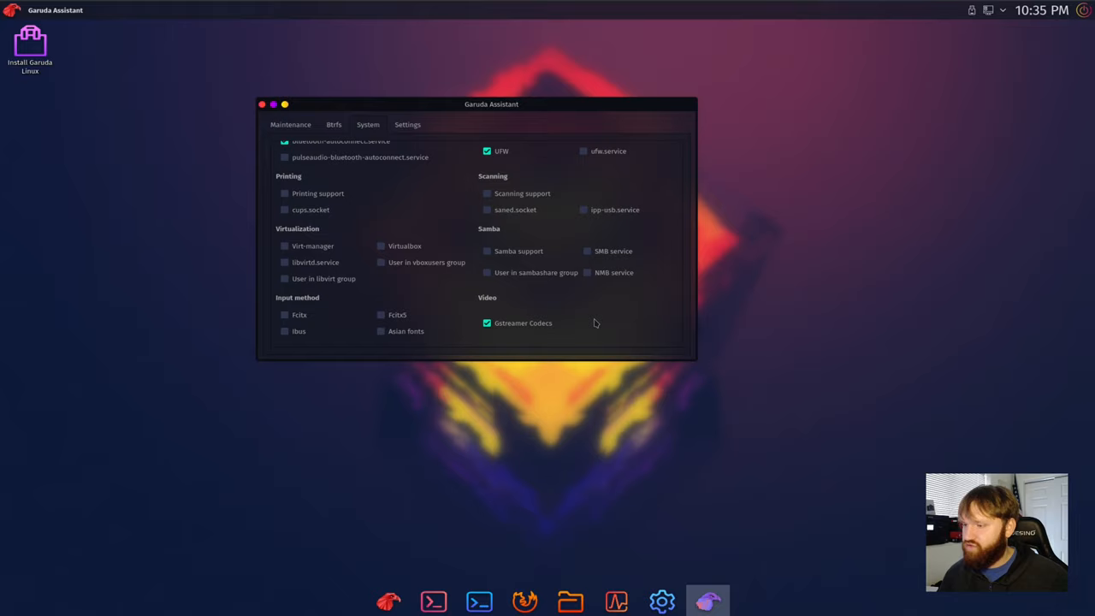
left_click(407, 123)
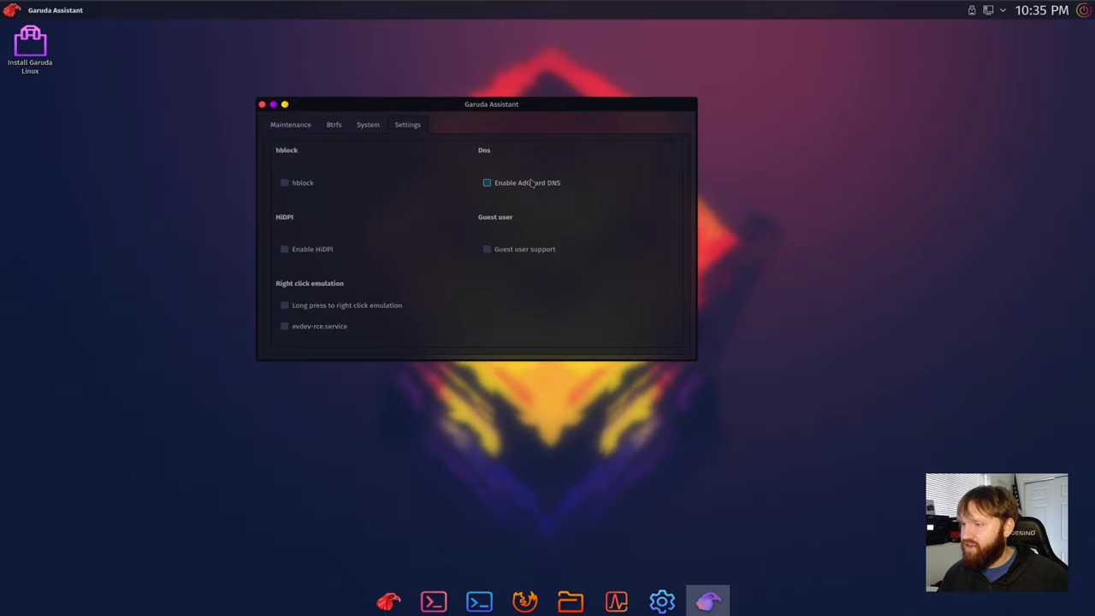
left_click(291, 123)
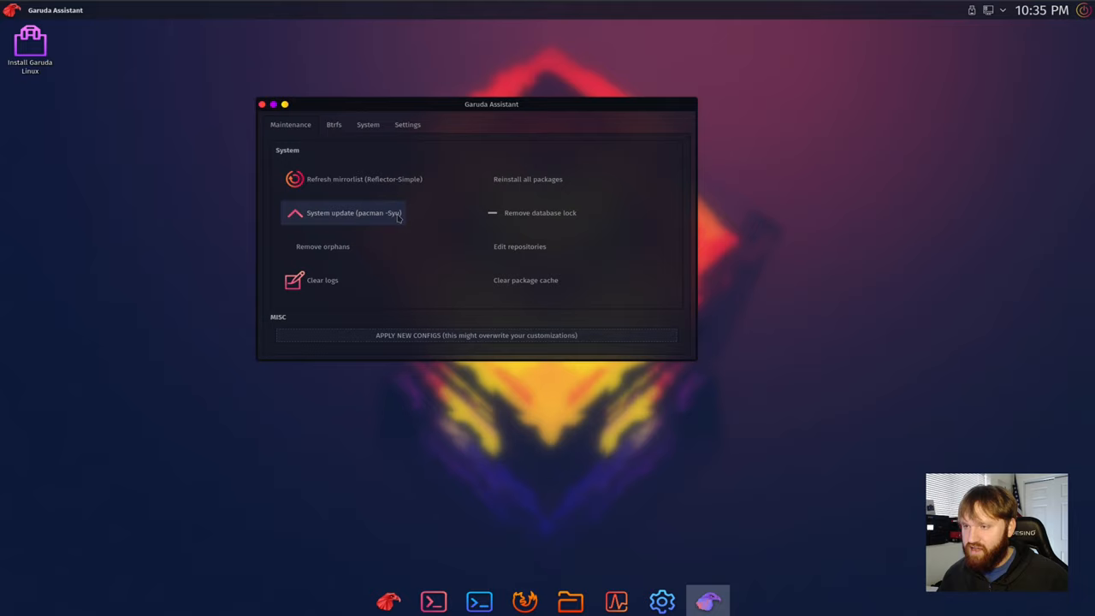
mouse_move(335, 250)
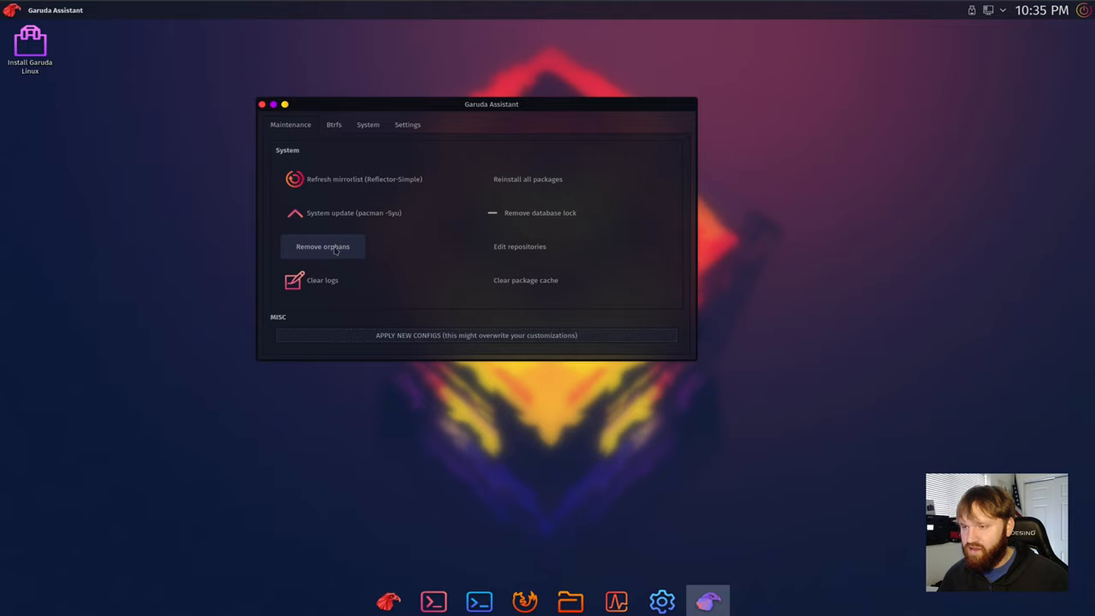
mouse_move(626, 161)
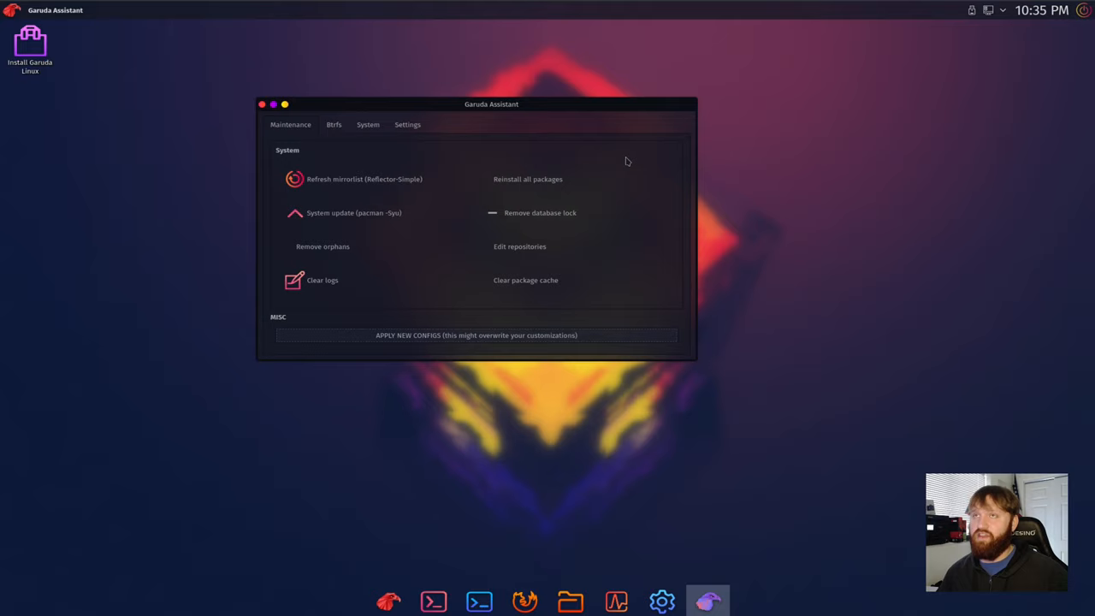
mouse_move(432, 124)
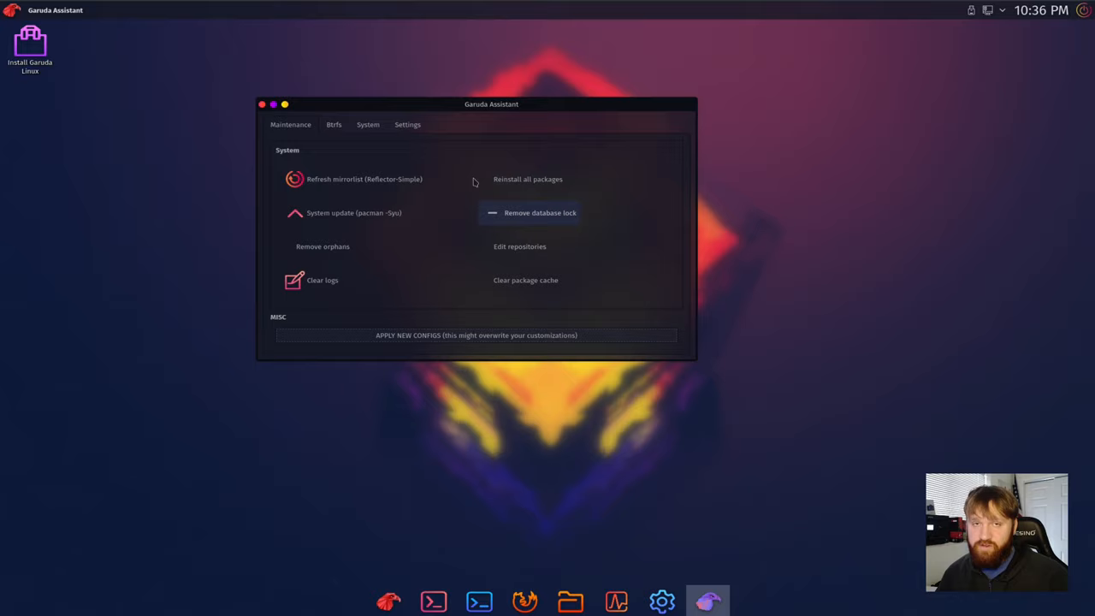
Step: Show the optional settings once more, then close Garuda Assistant
left_click(407, 123)
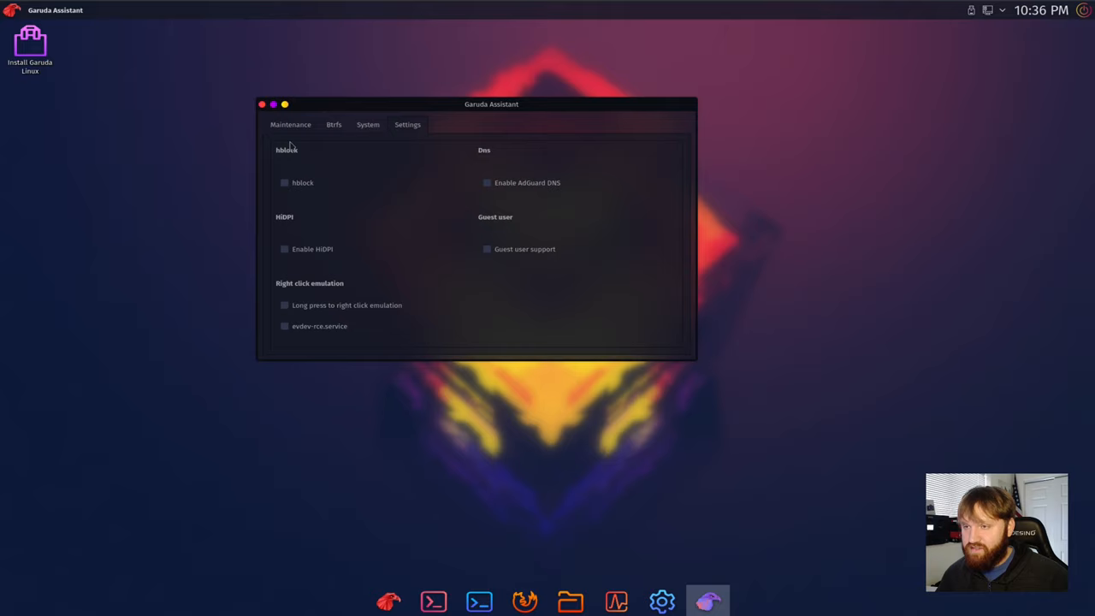
left_click(261, 104)
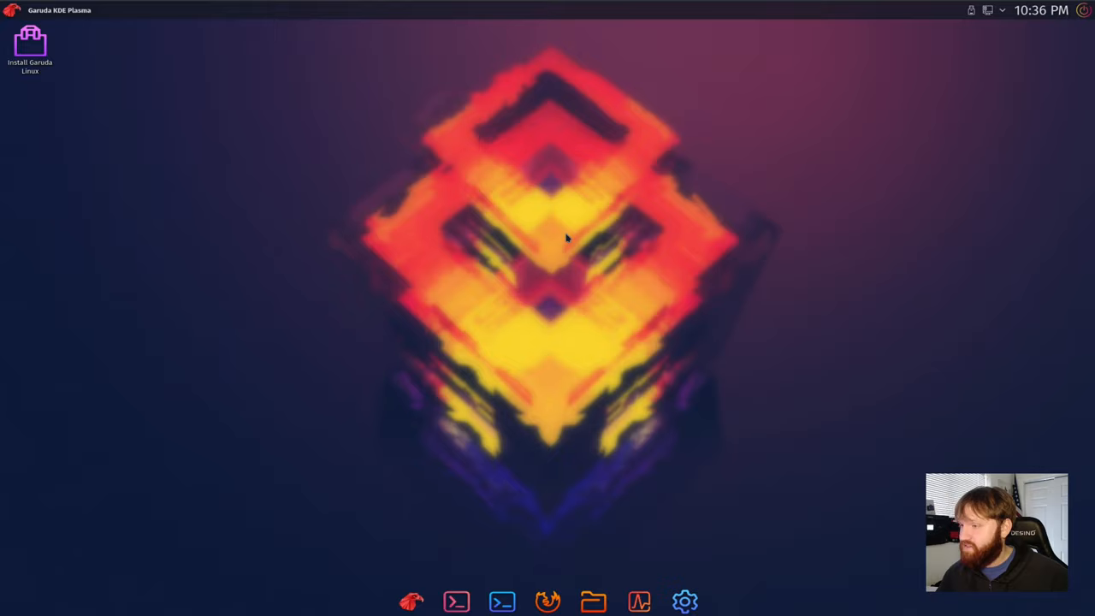
Step: Launch Garuda Settings Manager, centre its window and review the System categories like Kernel and Locale
left_click(685, 599)
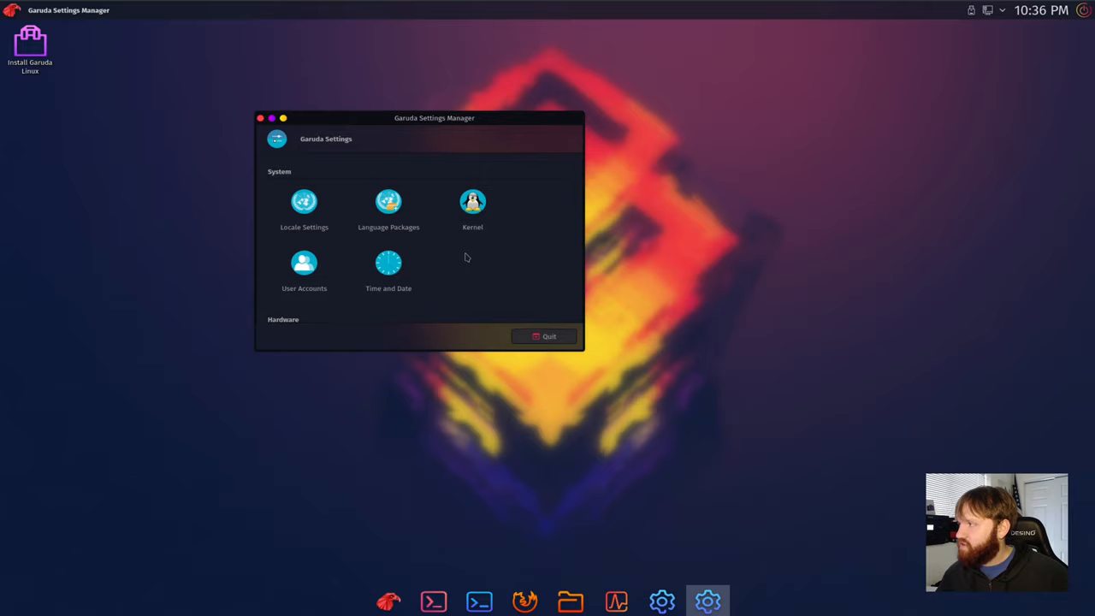
mouse_move(523, 267)
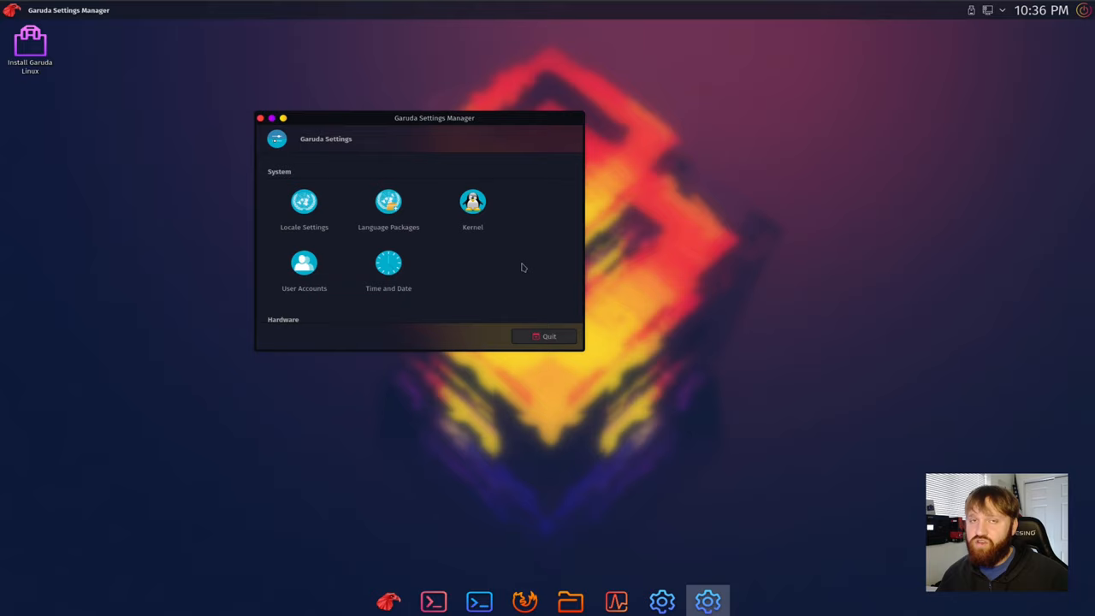
mouse_move(418, 277)
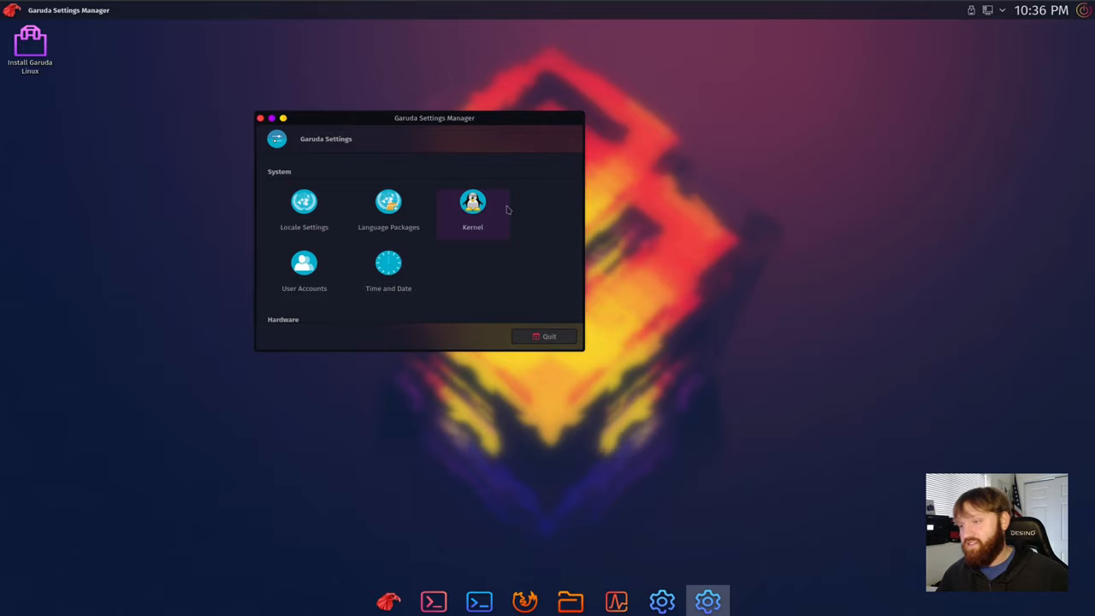
mouse_move(422, 142)
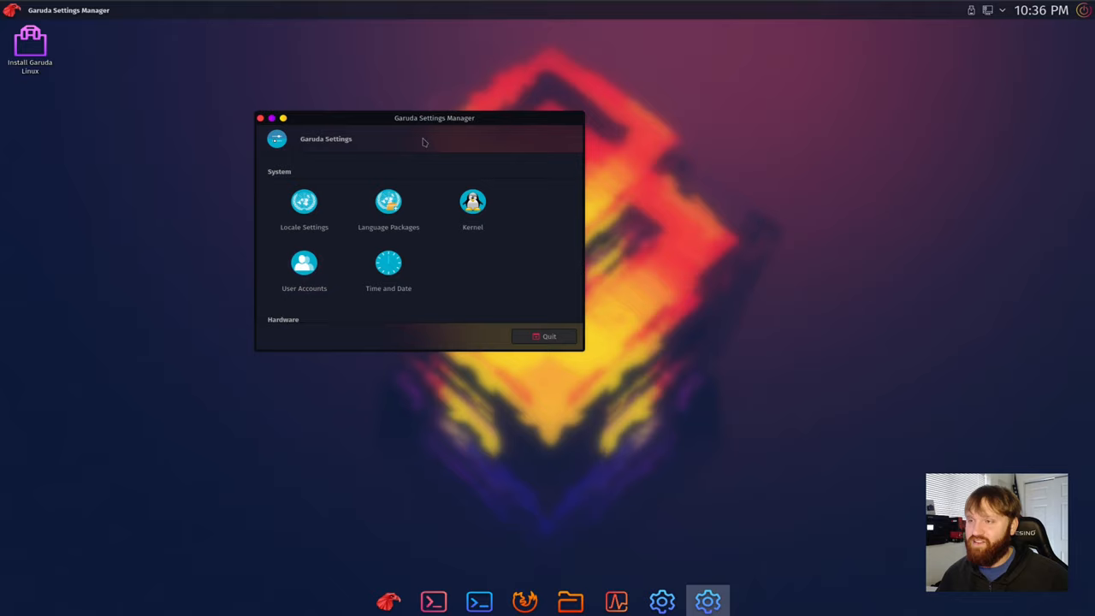
left_click_drag(434, 117, 522, 128)
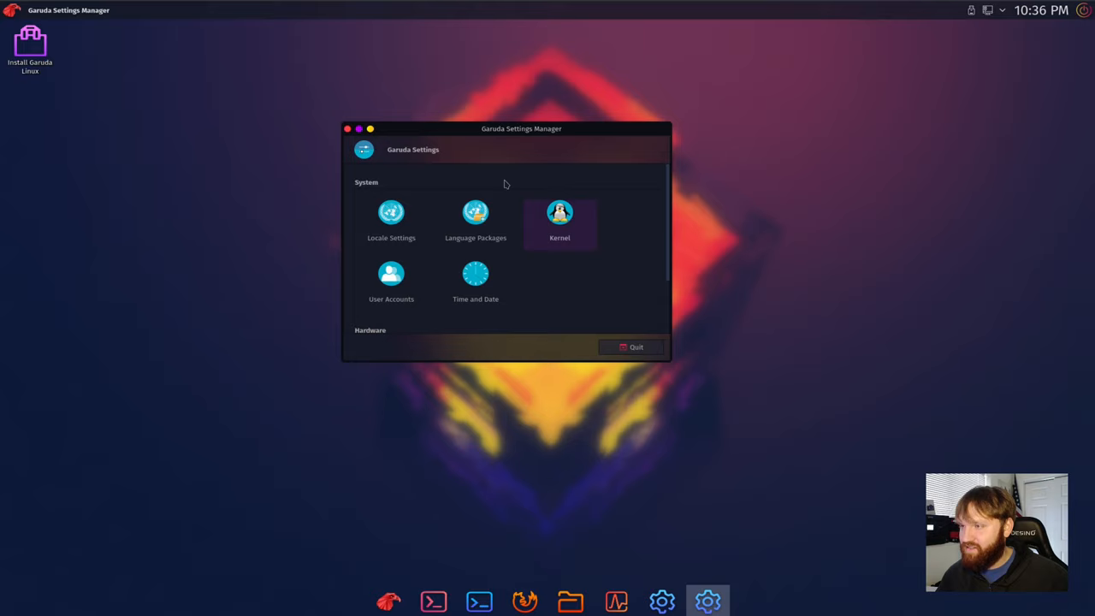
scroll("down", 3)
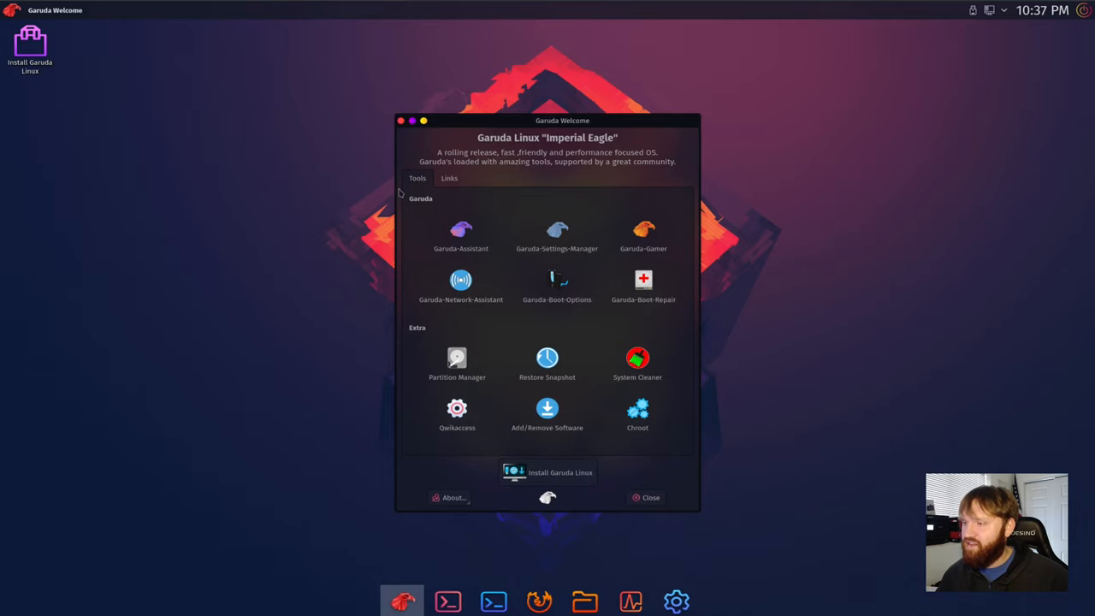
left_click(646, 496)
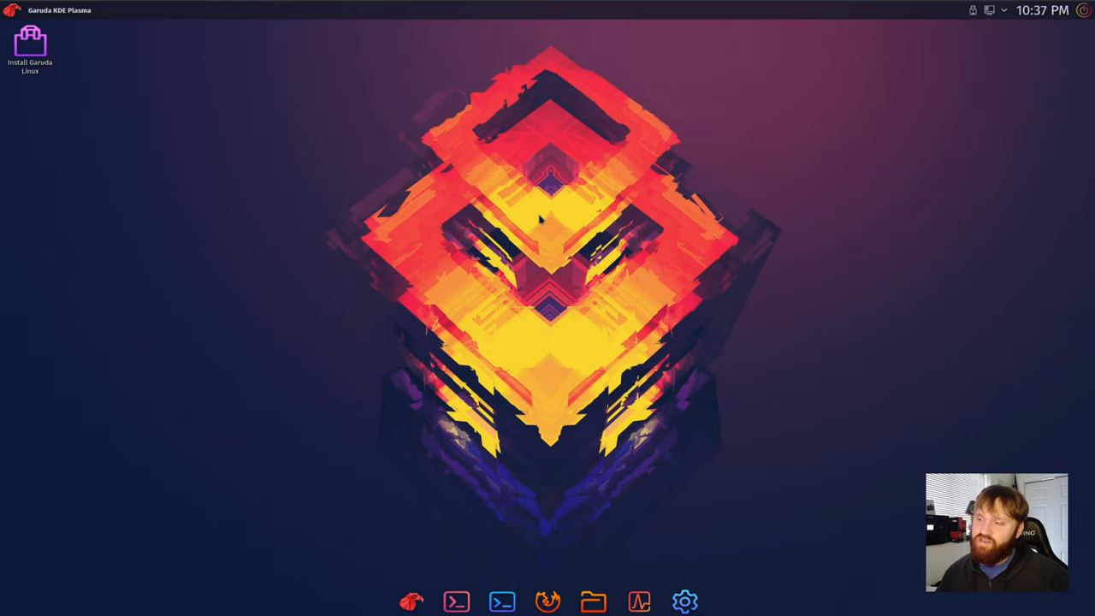
left_click(708, 602)
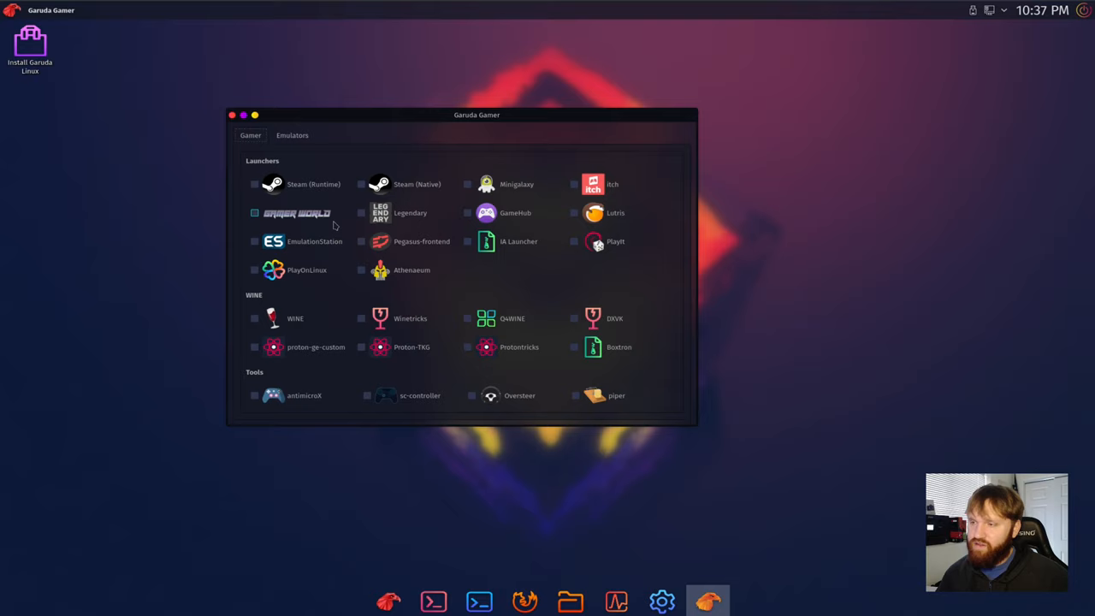
left_click(573, 212)
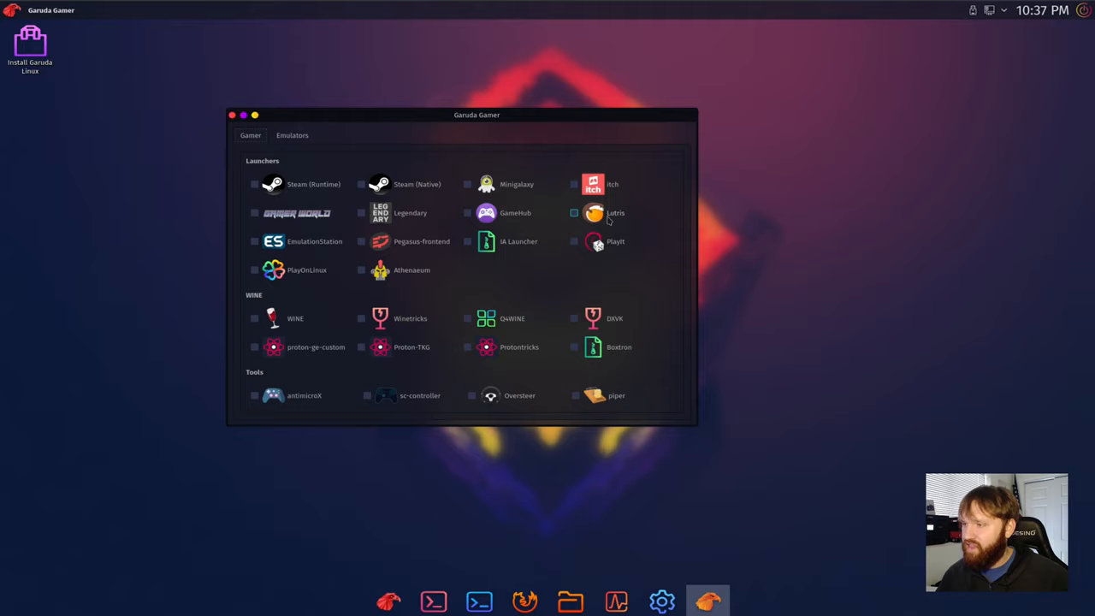
scroll("down", 3)
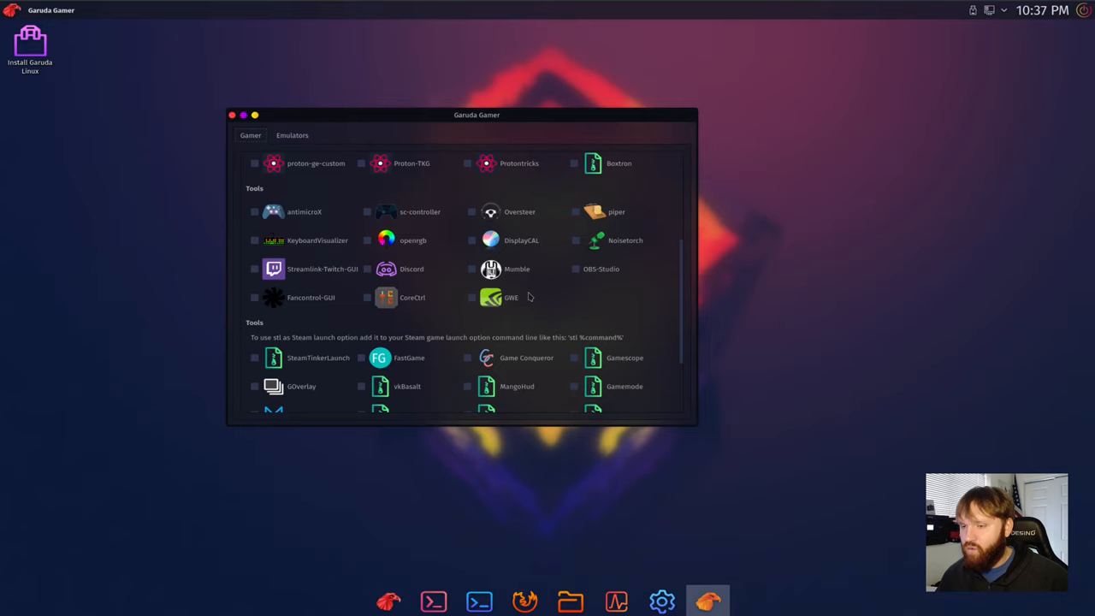
scroll("up", 3)
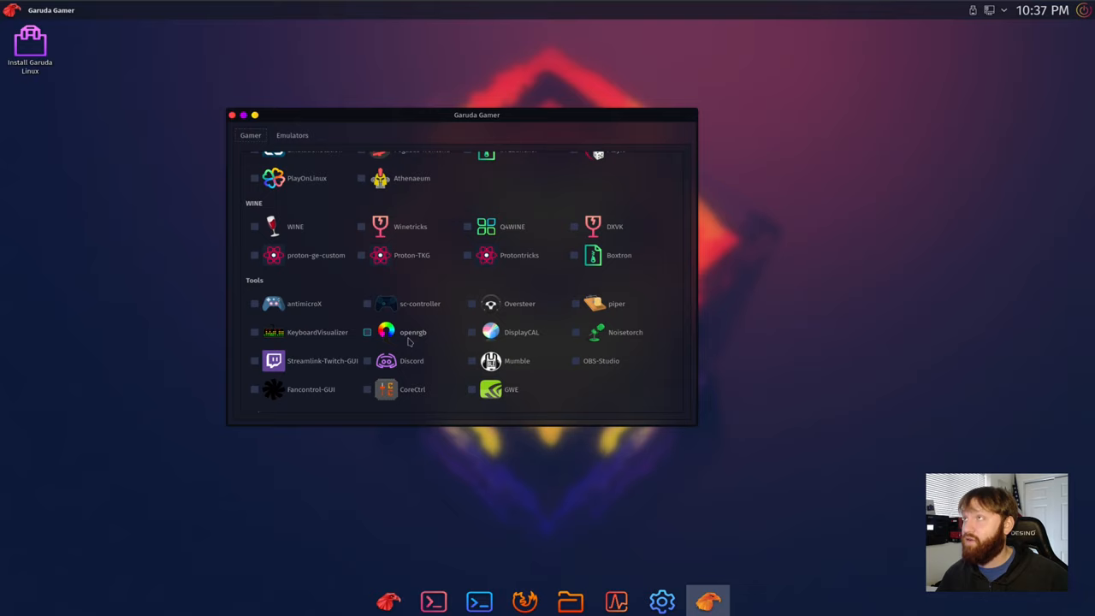
left_click(291, 135)
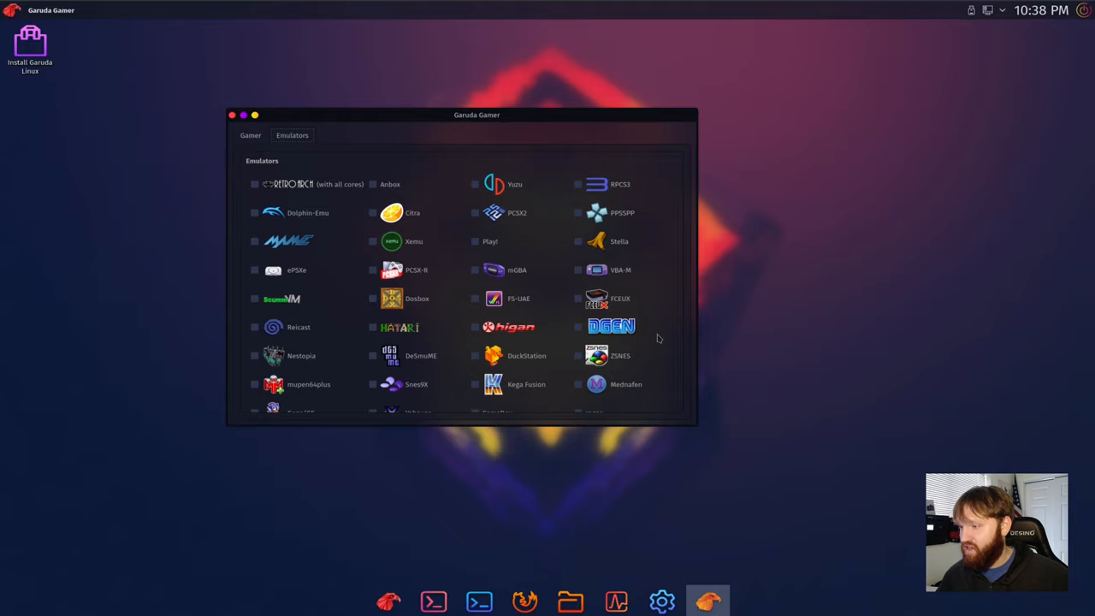
left_click(249, 135)
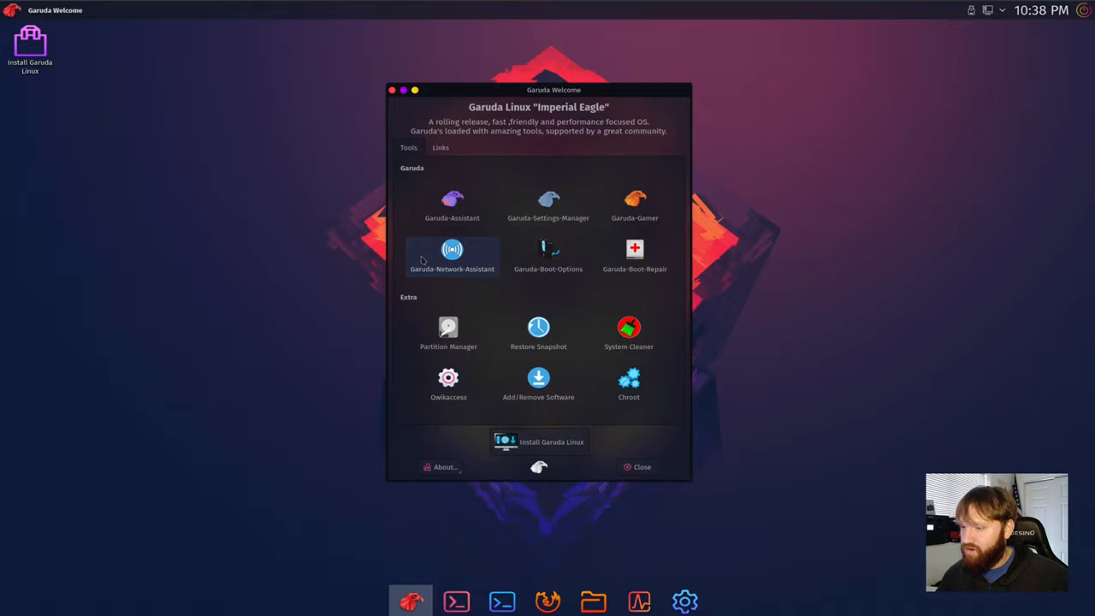
left_click(636, 467)
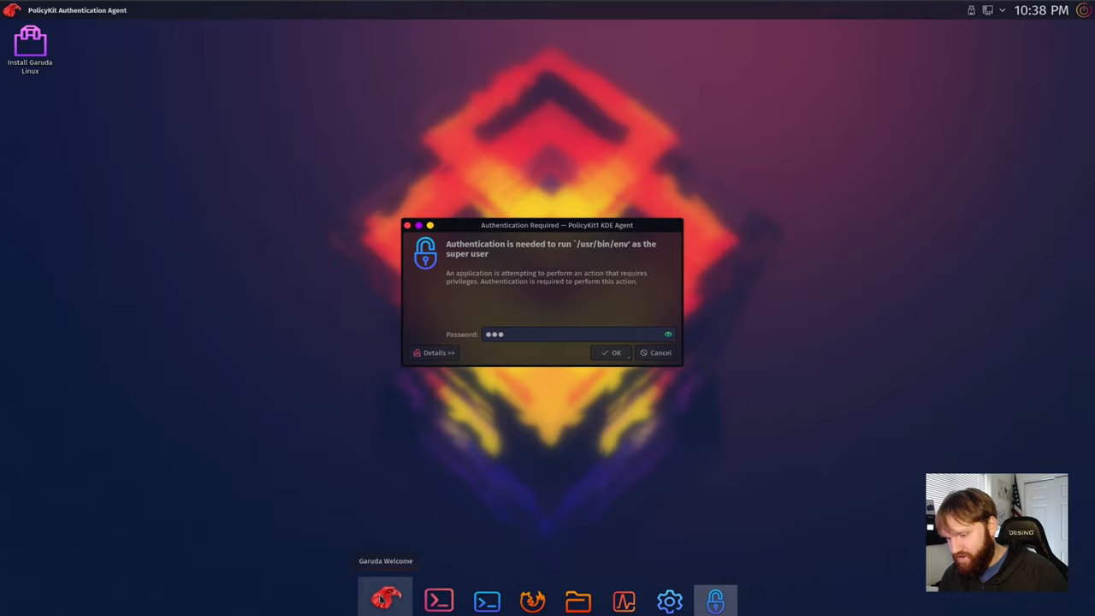
left_click(610, 352)
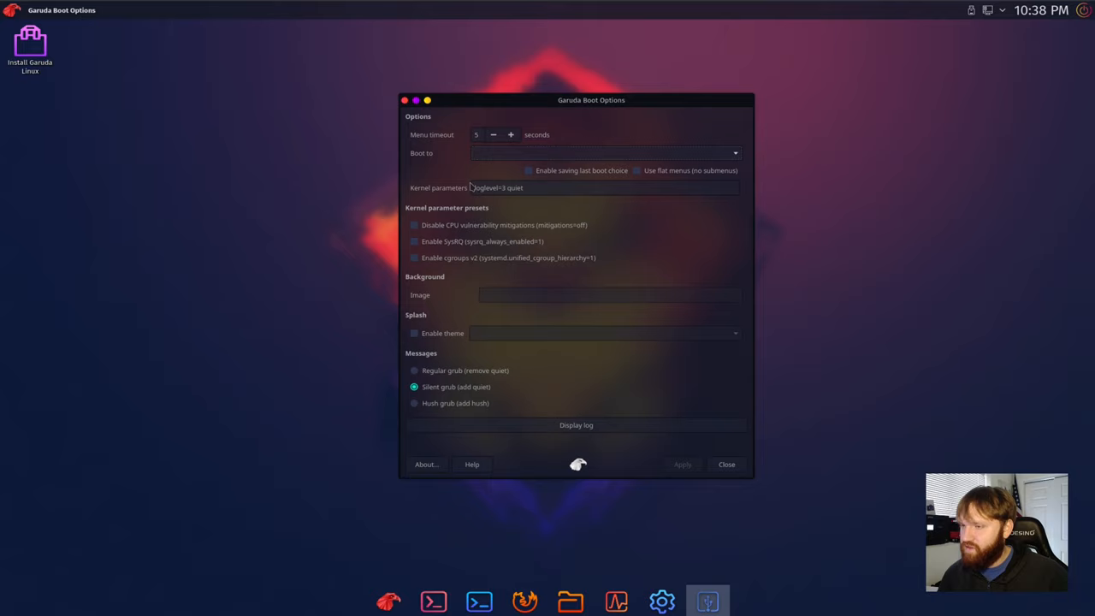
mouse_move(582, 294)
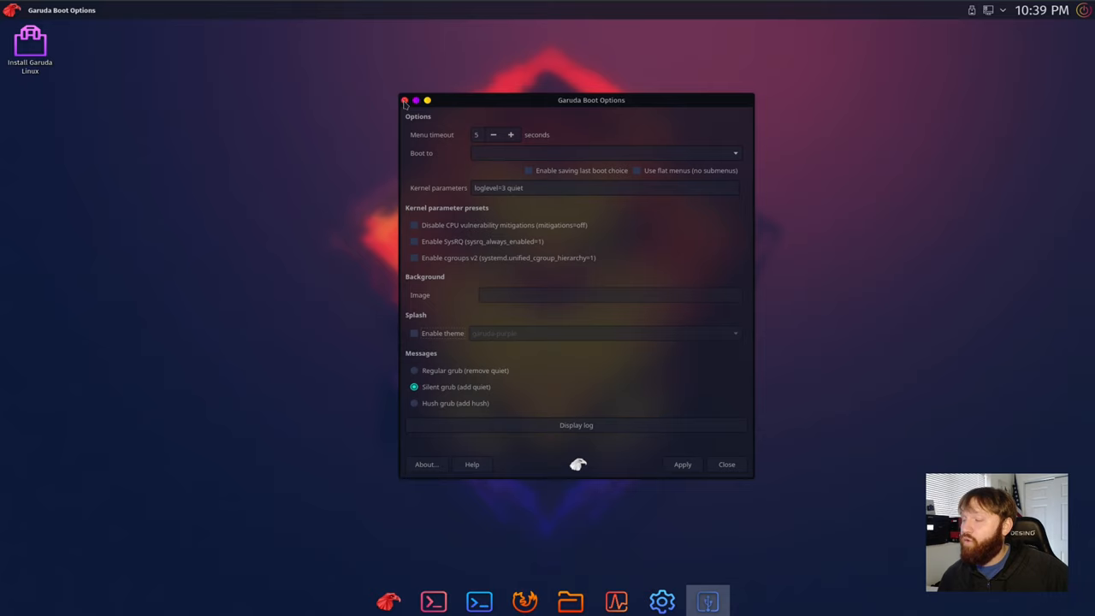
left_click(725, 465)
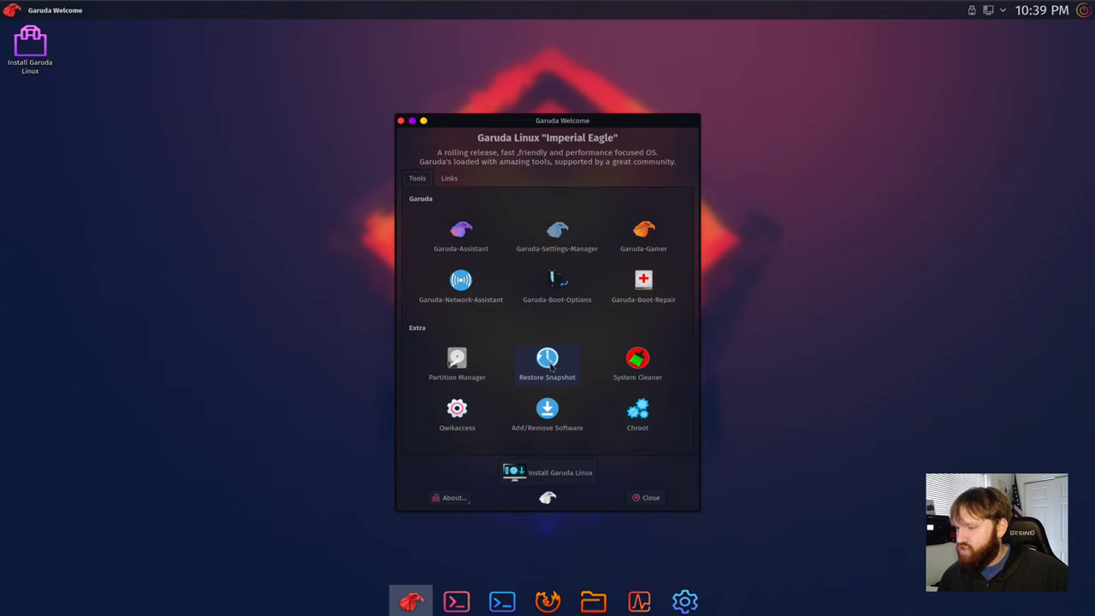
left_click(455, 362)
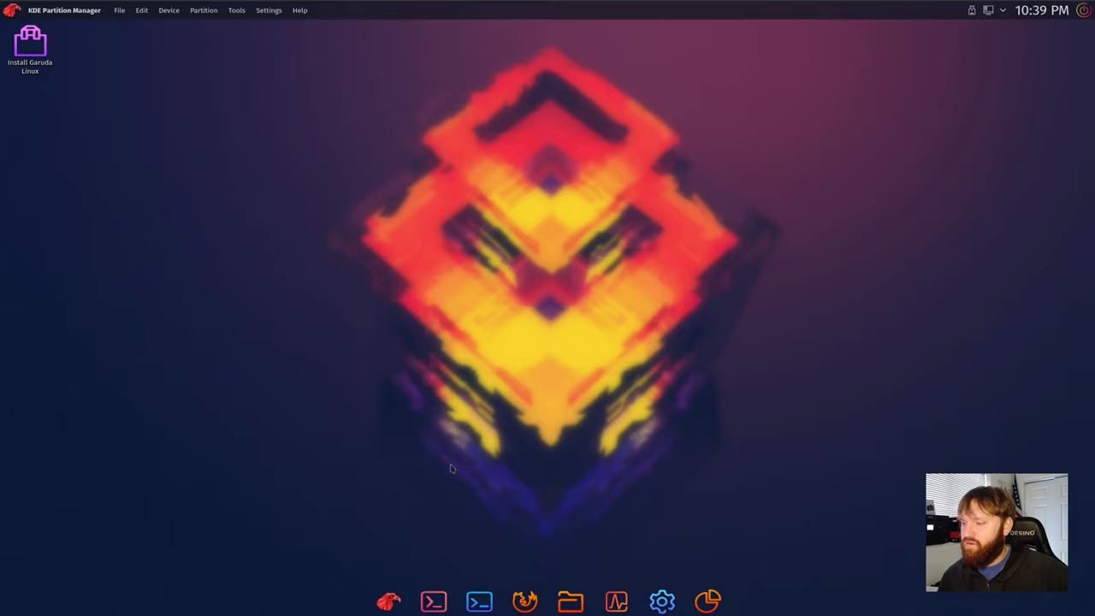
left_click(393, 600)
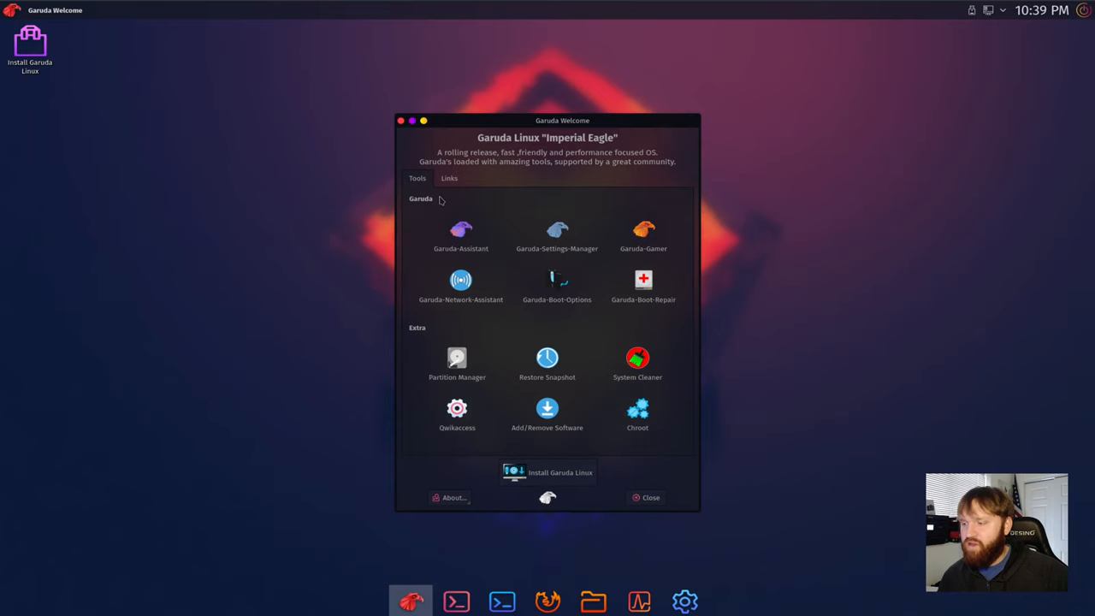
Step: Close Garuda Welcome and browse the launcher's Settings applications, returning to favourites
left_click(643, 496)
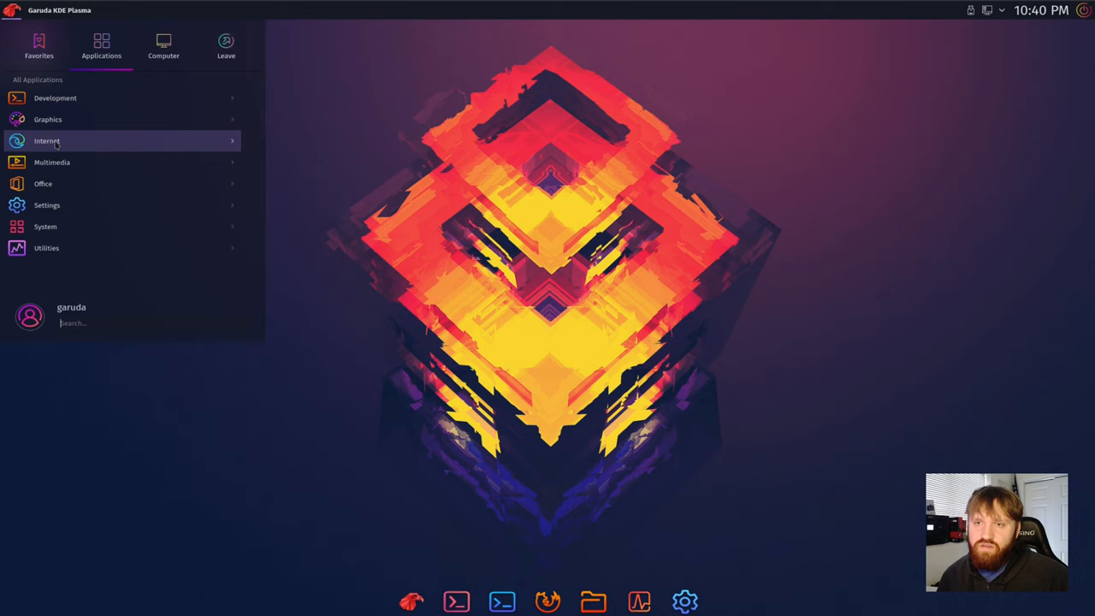
left_click(48, 140)
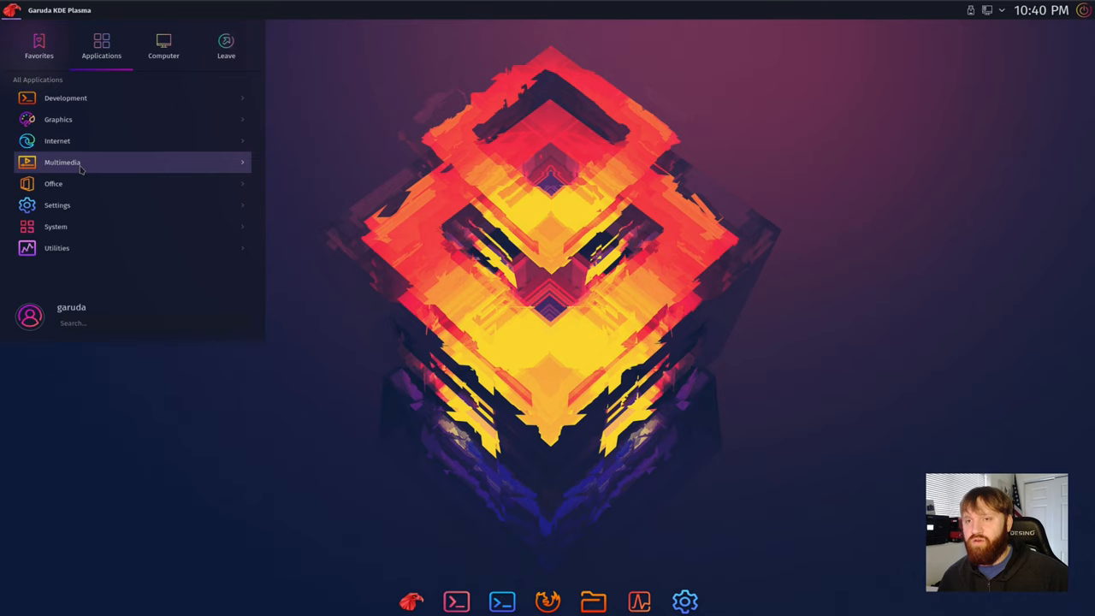
left_click(62, 161)
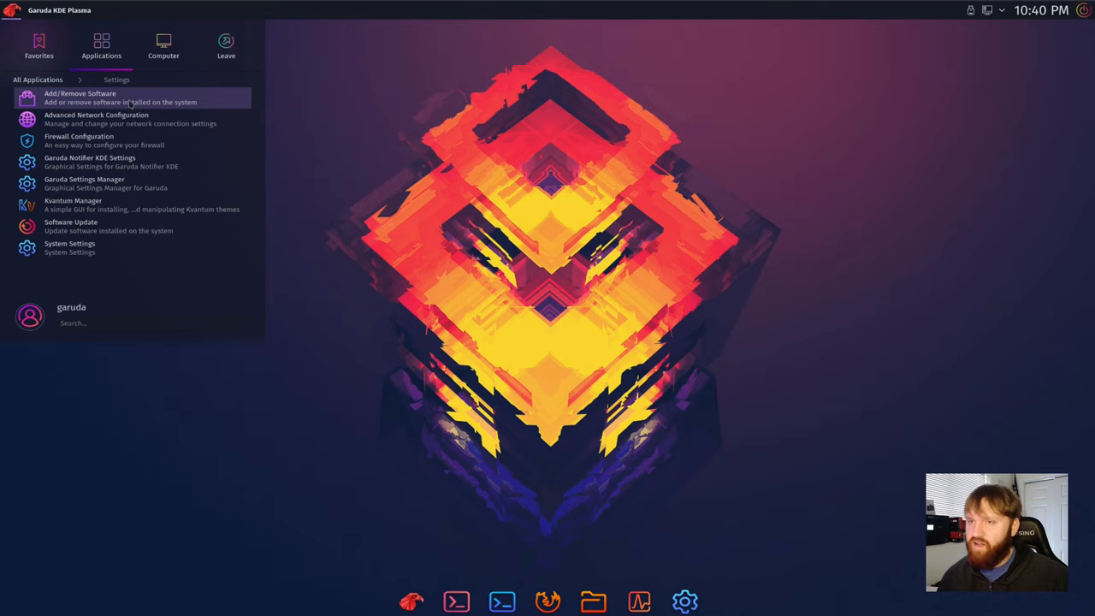
mouse_move(77, 101)
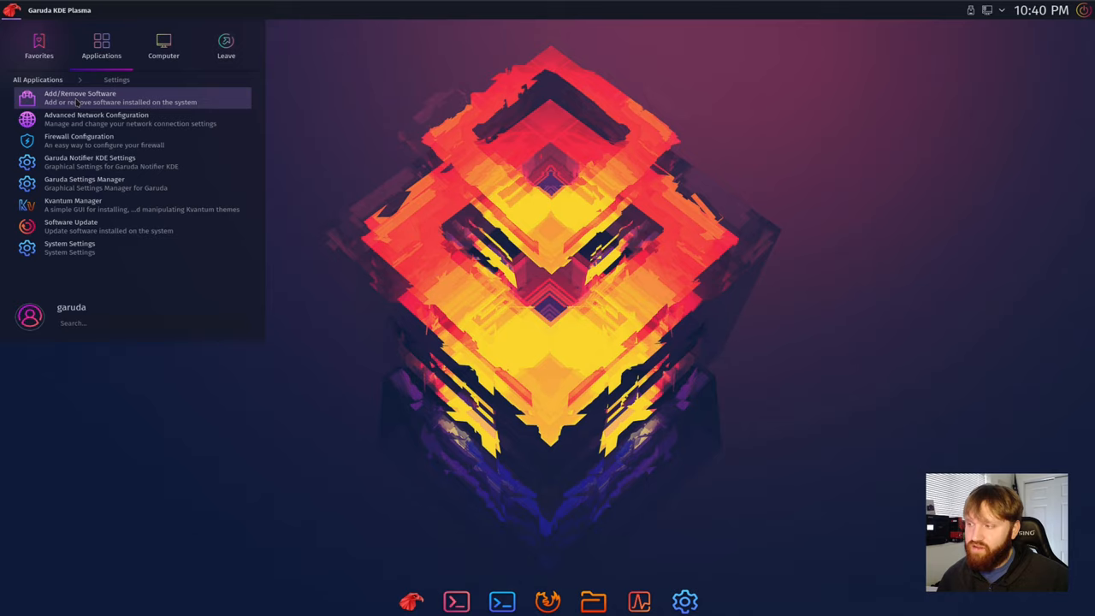
left_click(82, 98)
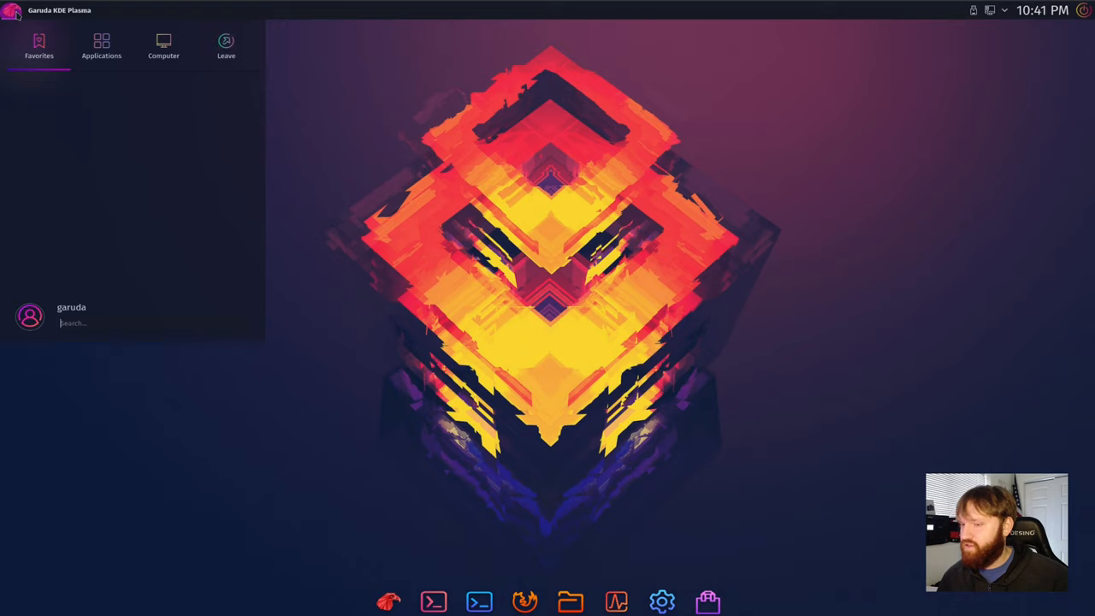
Step: Browse the launcher's full System and Utilities application lists, then dismiss the menu
left_click(101, 44)
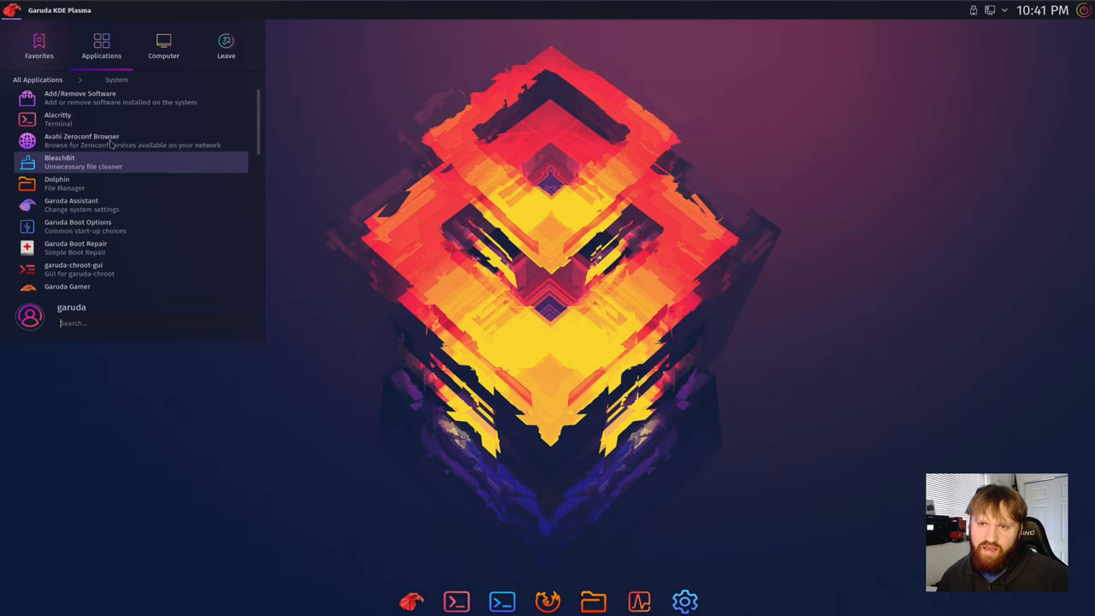
scroll("down", 3)
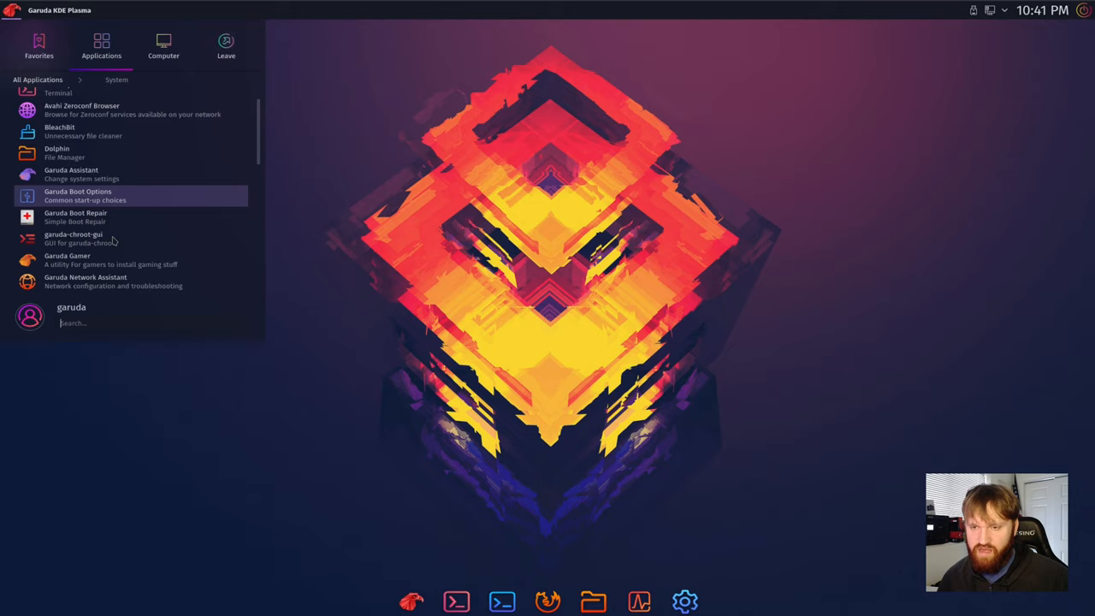
scroll("down", 3)
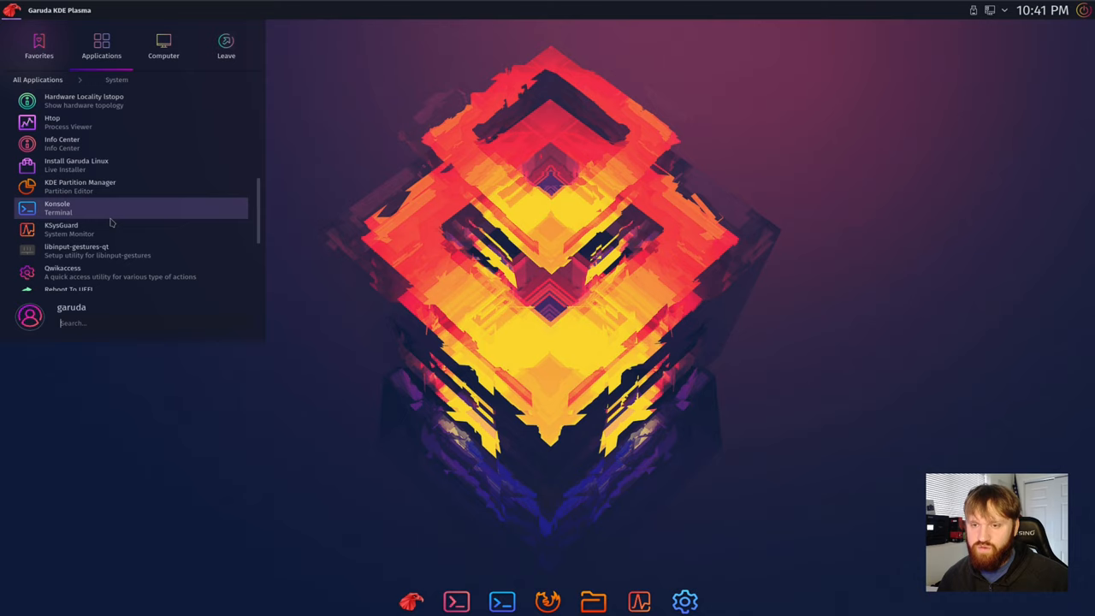
scroll("down", 3)
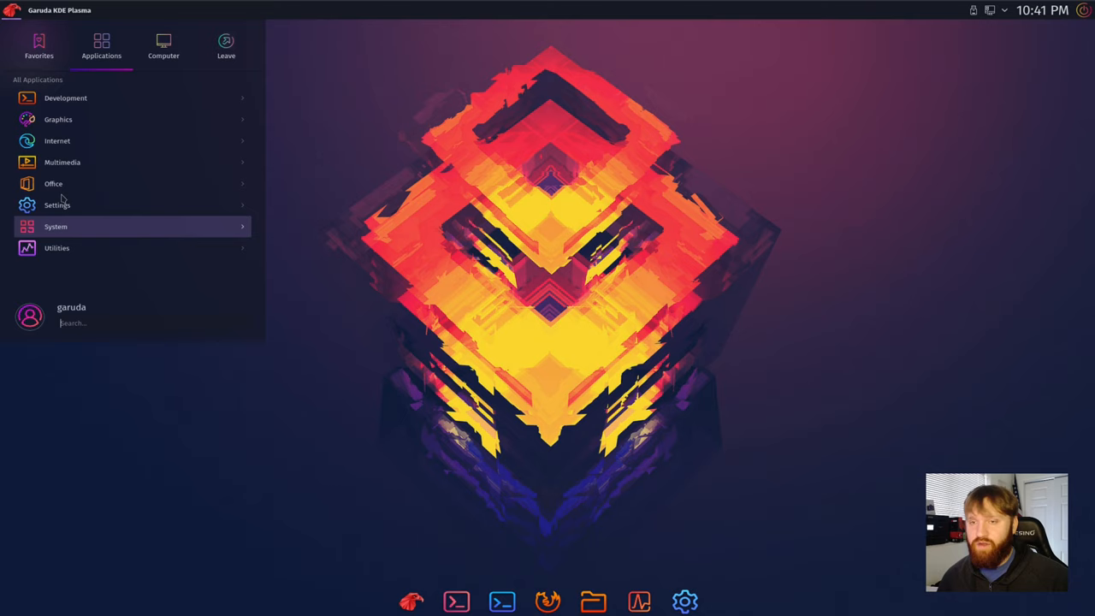
left_click(56, 246)
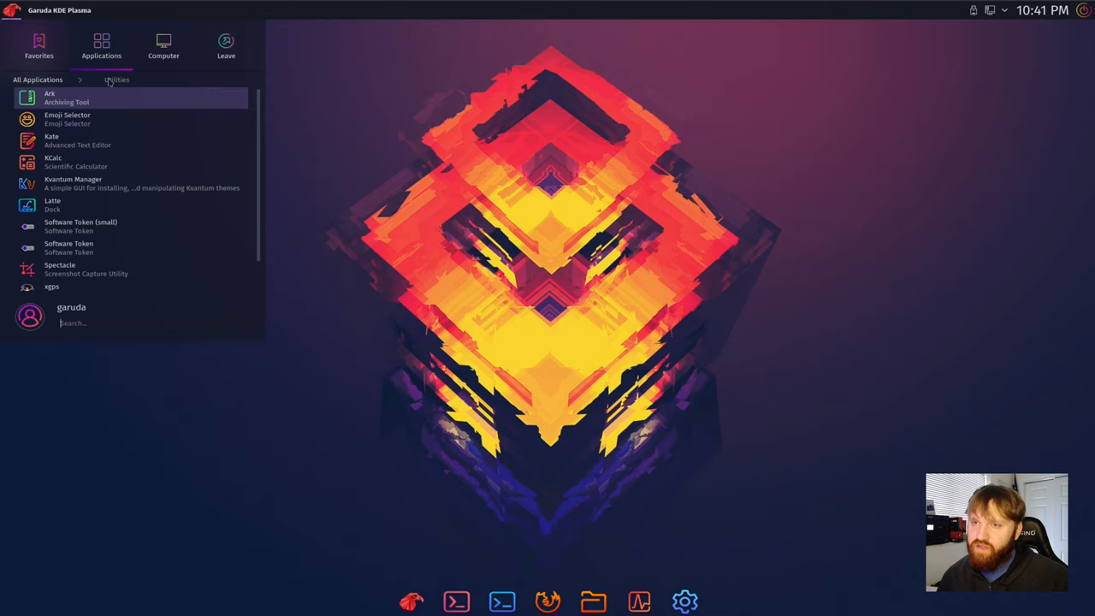
mouse_move(79, 140)
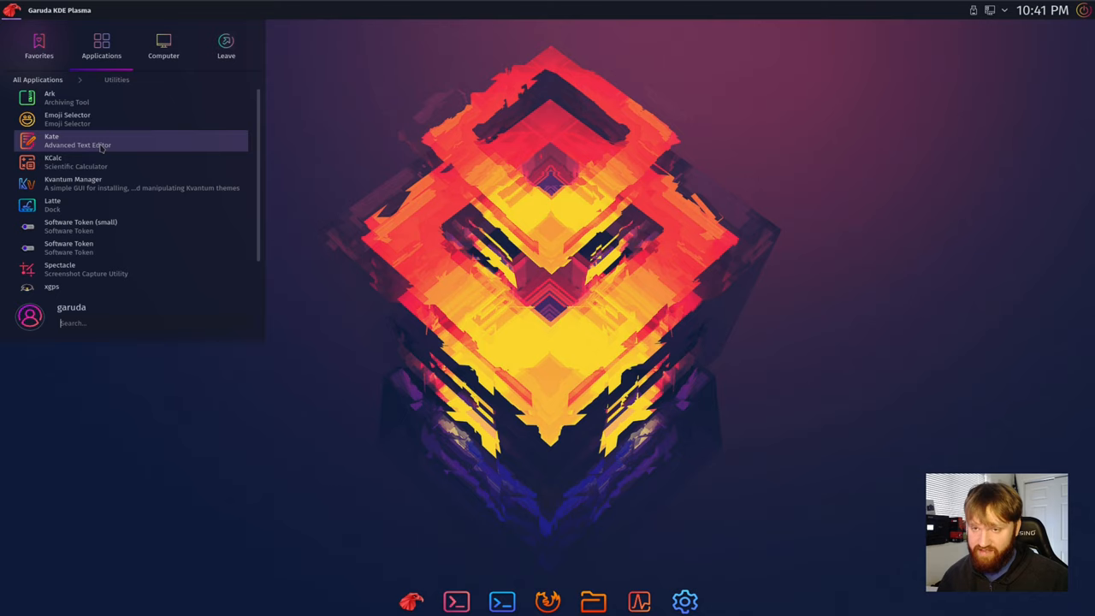
mouse_move(113, 266)
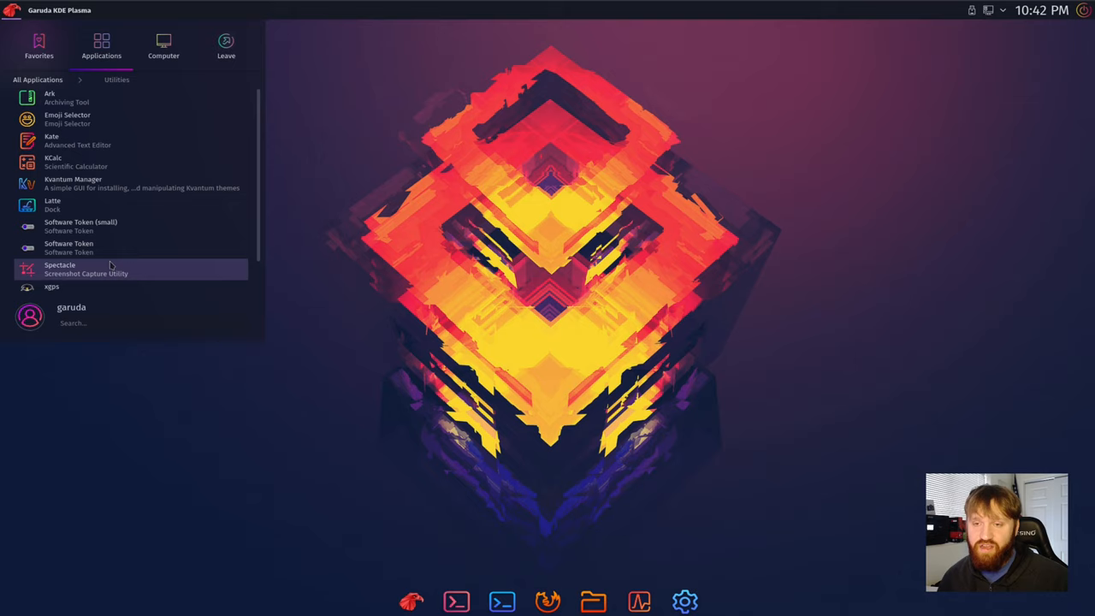
left_click(226, 41)
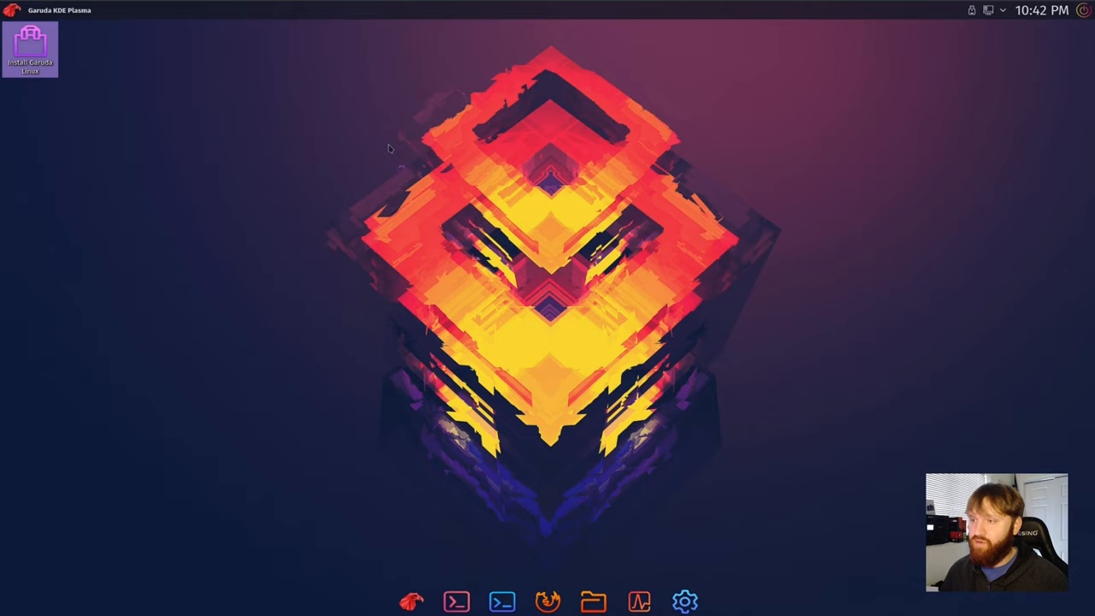
Step: Launch Calamares, keep the default language, English keyboard and Erase disk, and request Install from Summary
double_click(29, 48)
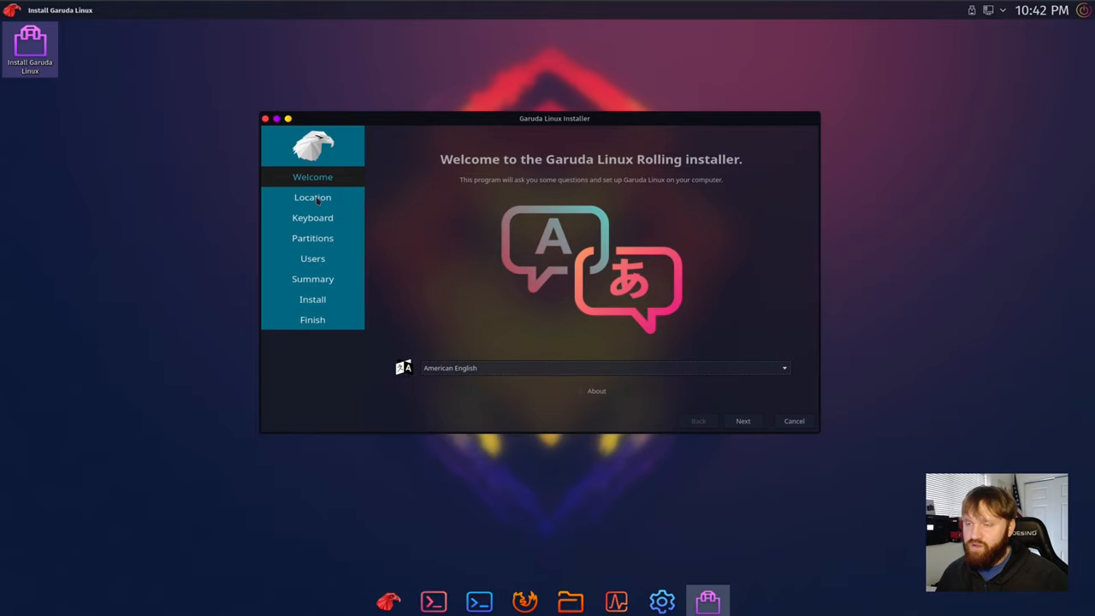
mouse_move(691, 397)
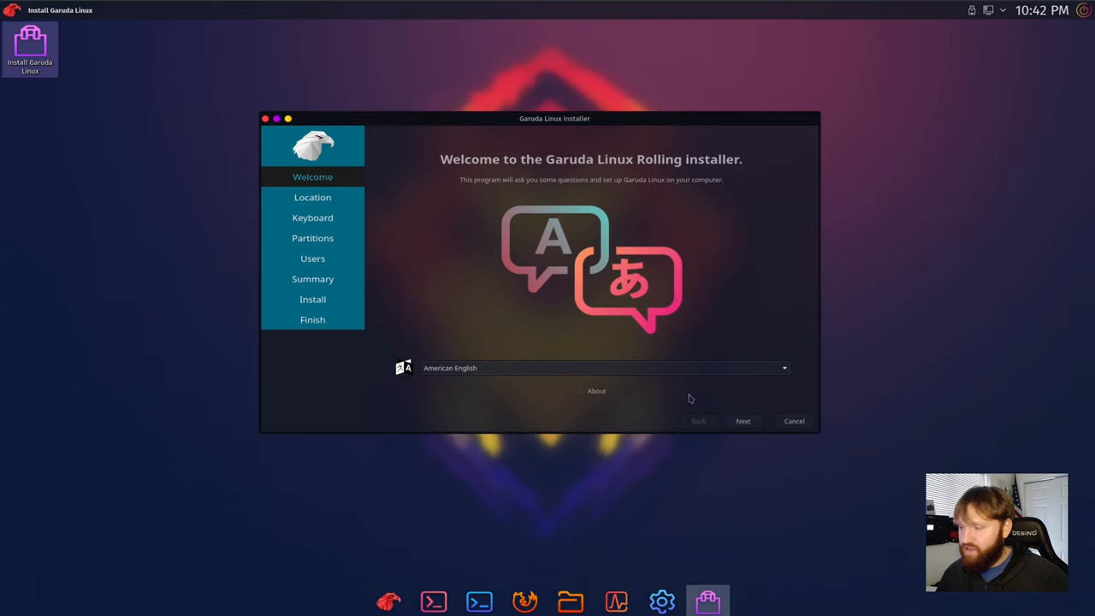
left_click(742, 421)
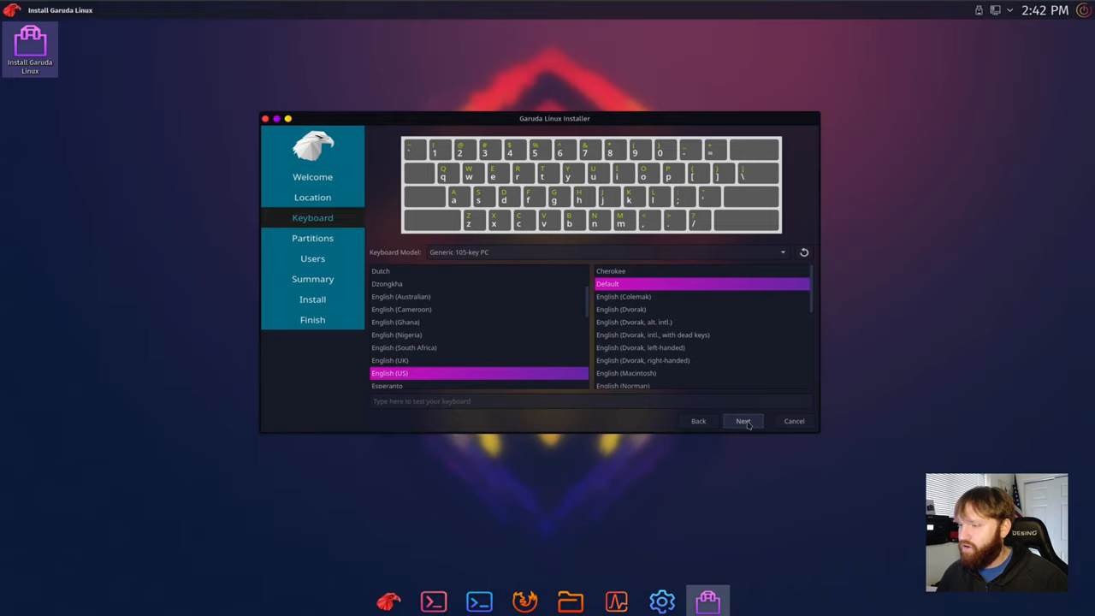
left_click(743, 421)
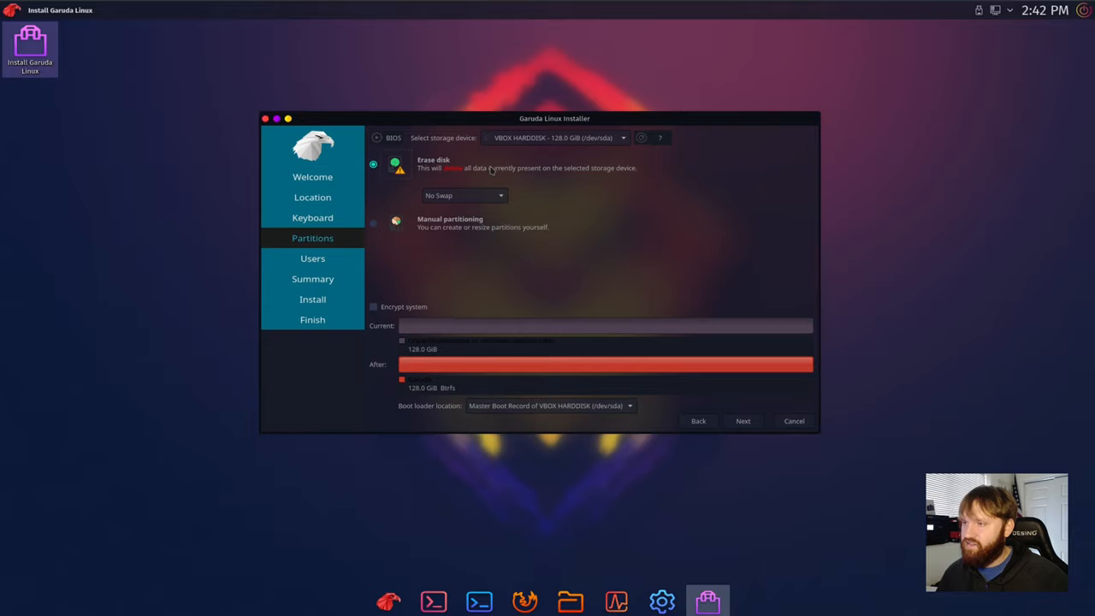
left_click(743, 421)
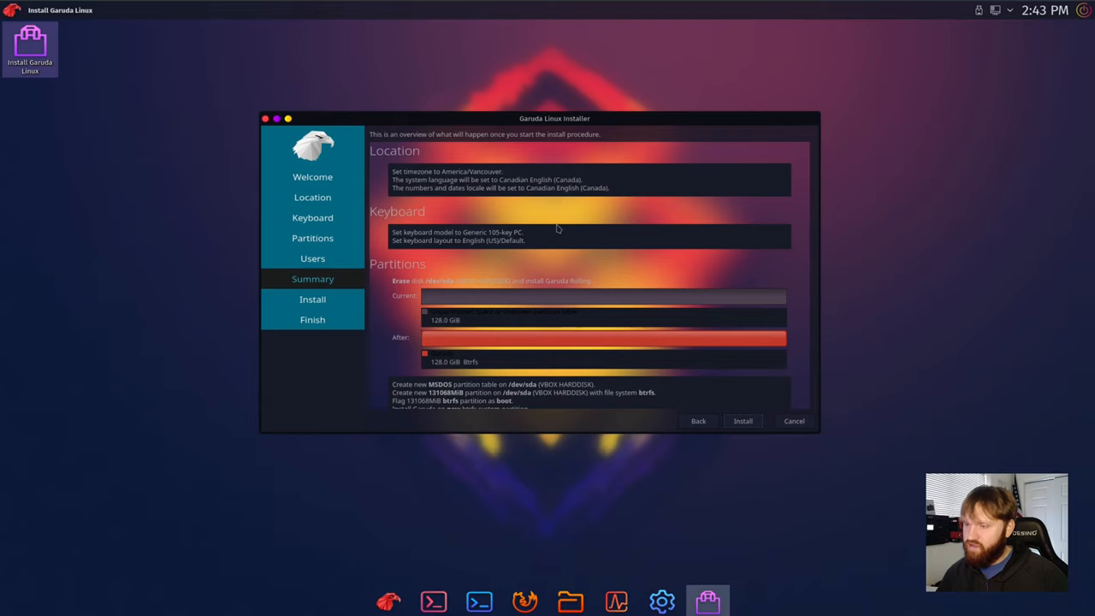
left_click(742, 421)
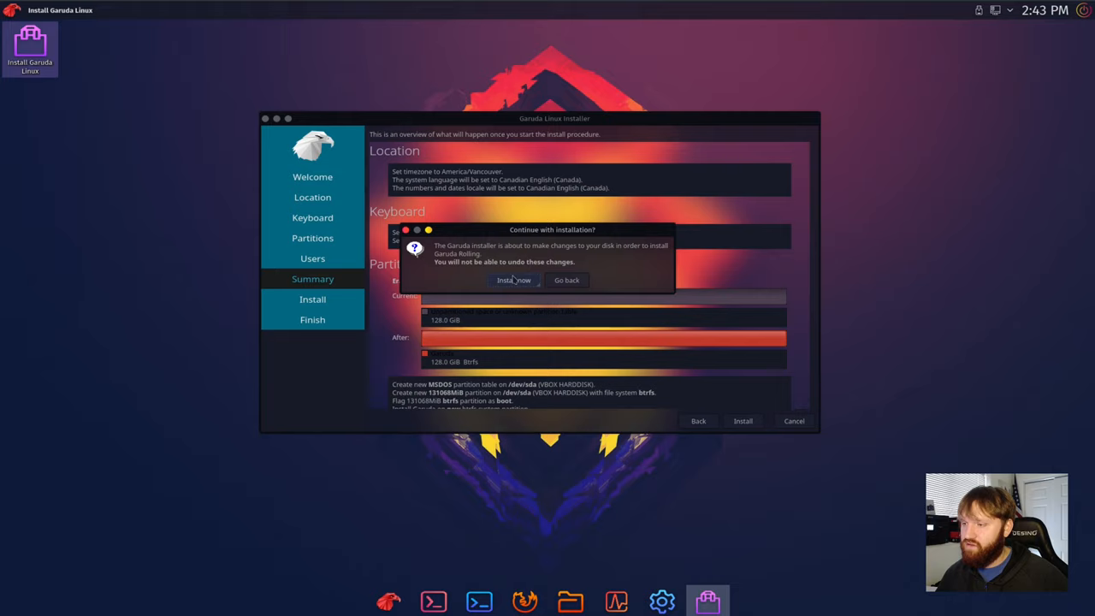
Step: Confirm Install now so the Garuda Linux installation begins creating partitions
left_click(513, 281)
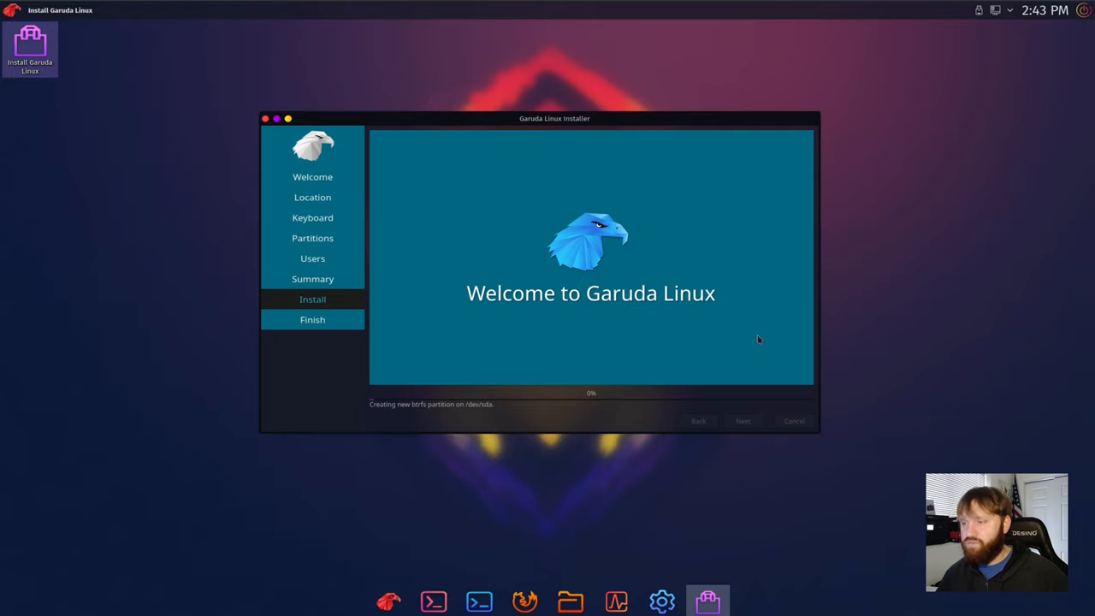
mouse_move(664, 190)
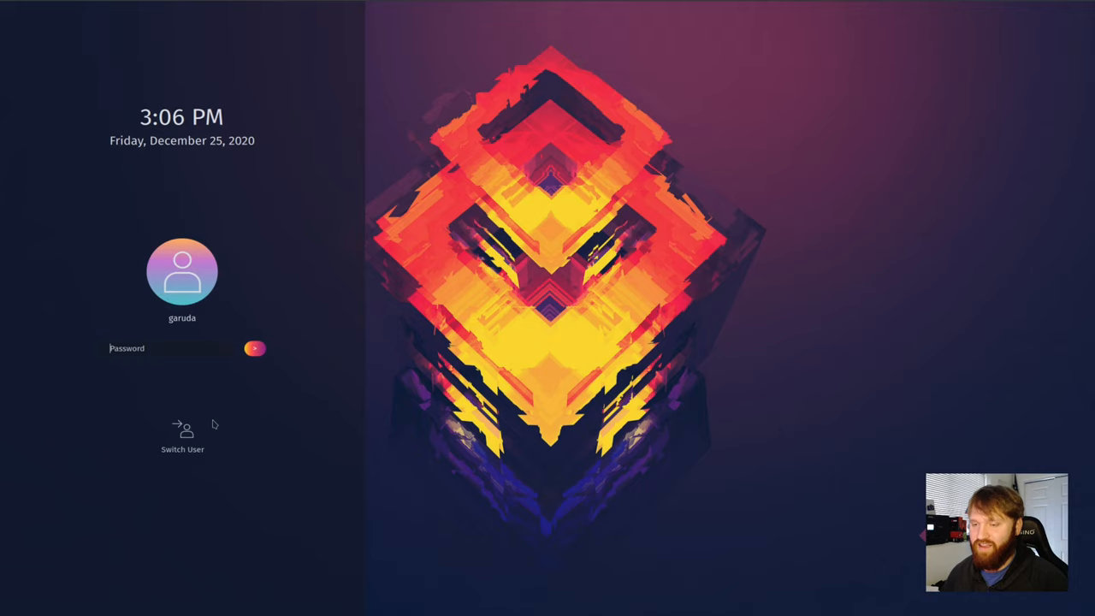
Step: Enter the account password and log in to the installed Garuda system
type("***")
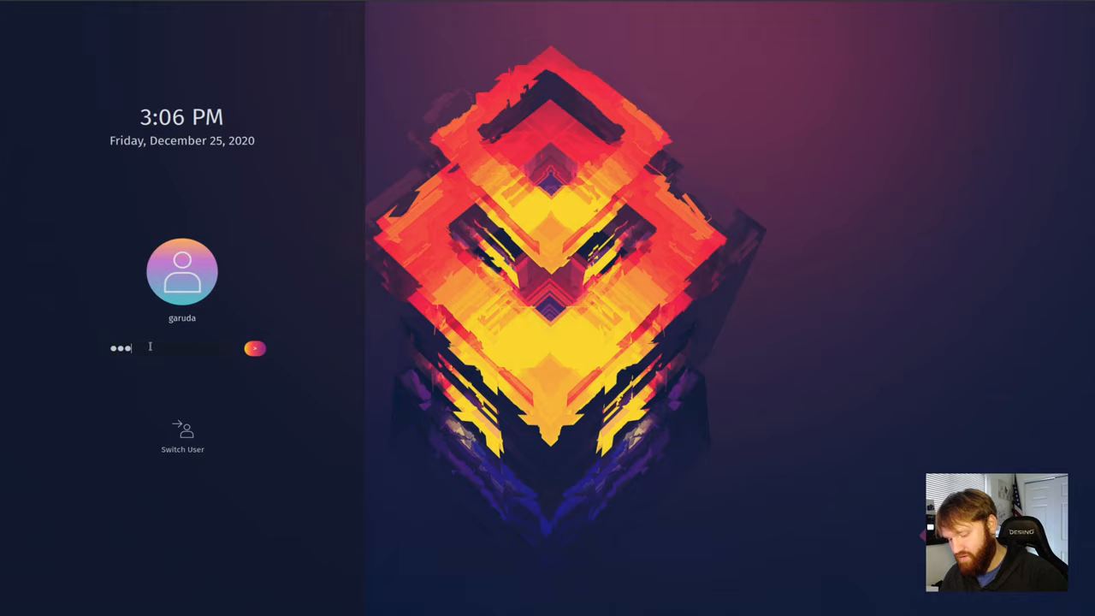
left_click(253, 349)
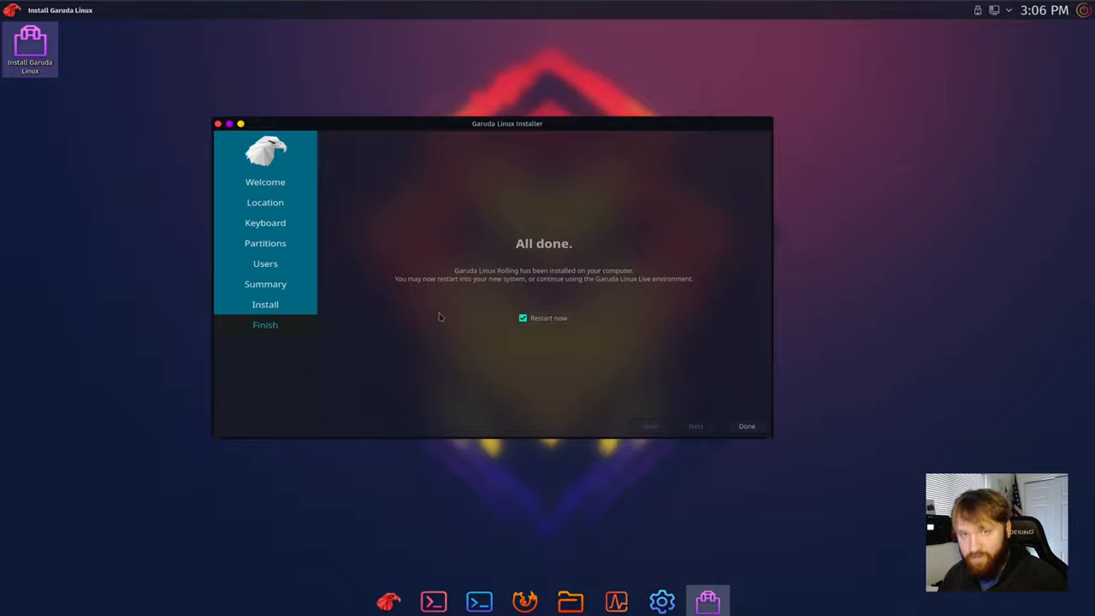
Step: Finish Calamares with Restart now checked and boot into the installed Garuda system
left_click(746, 426)
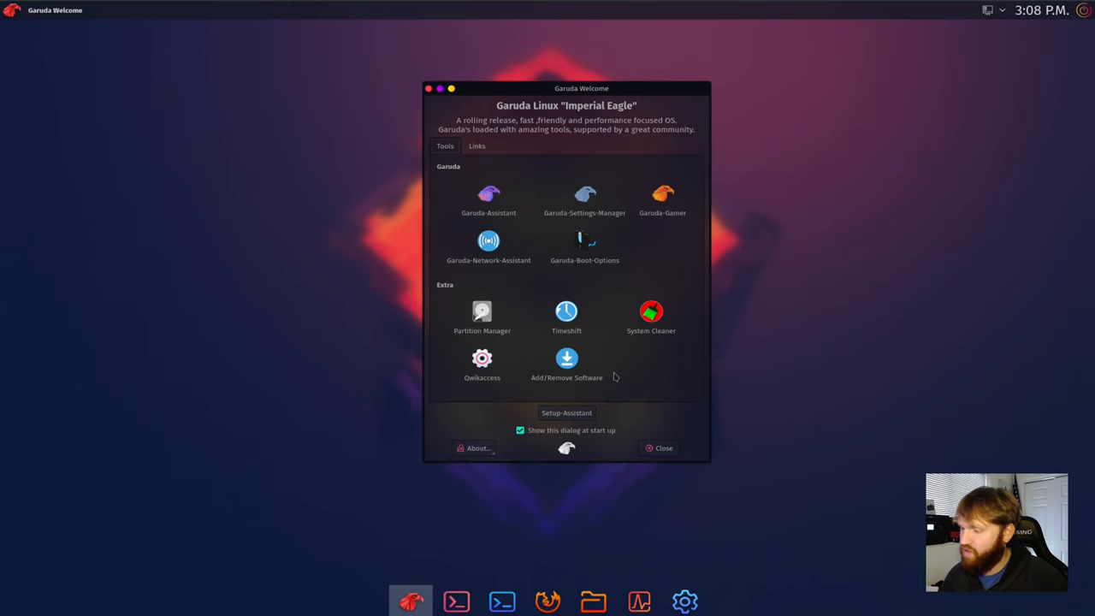
Step: Close Garuda Welcome and bring up the top Latte panel's context menu
left_click(658, 449)
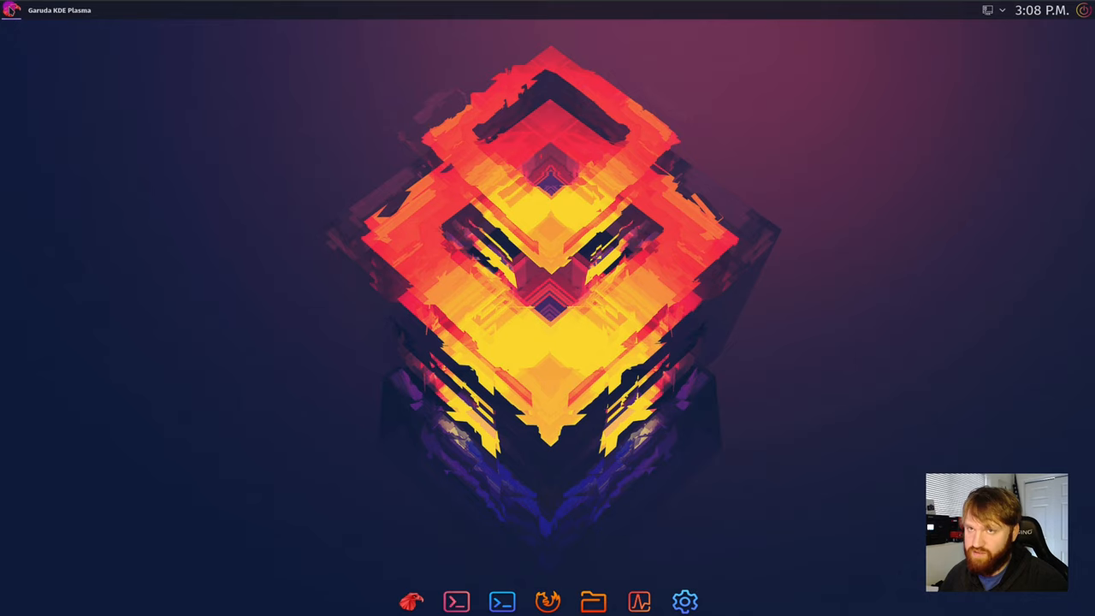
left_click(11, 10)
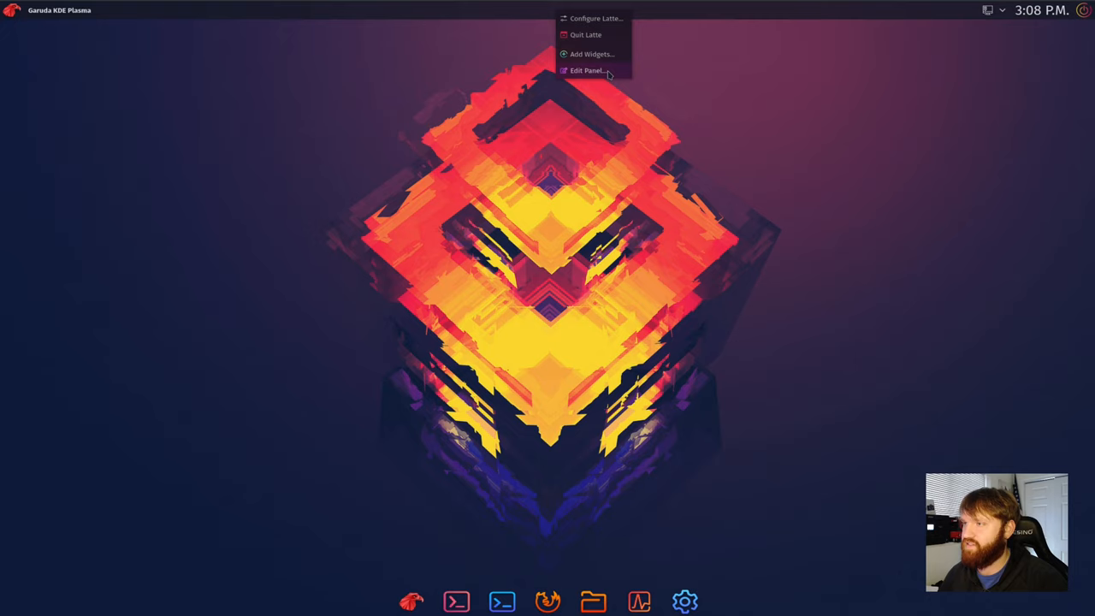
Step: Review the Latte panel's Behavior settings for screen, alignment, visibility and actions
left_click(588, 70)
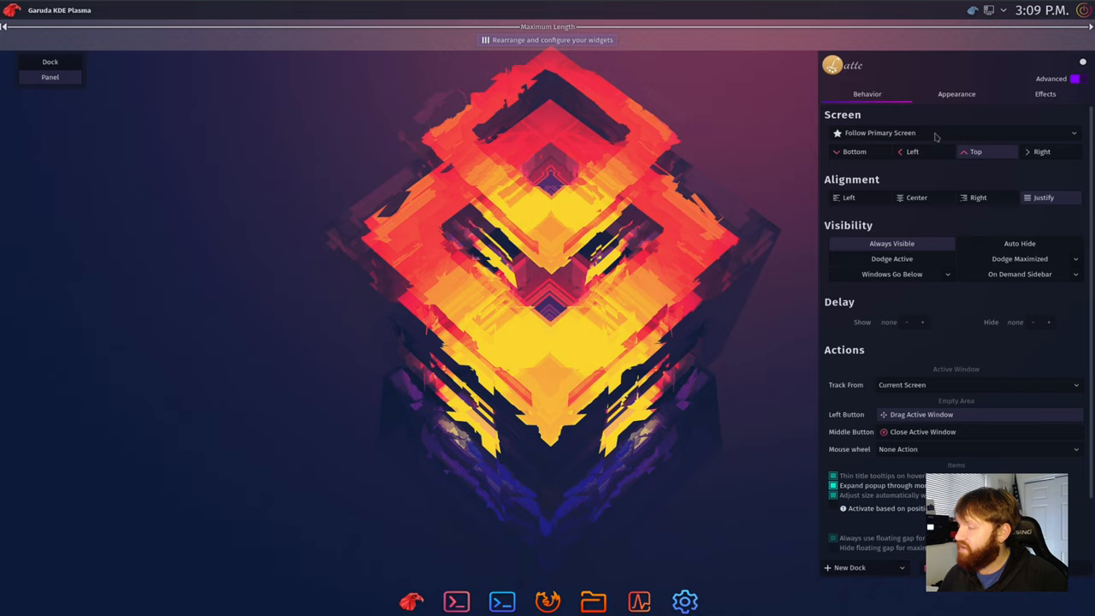
mouse_move(540, 544)
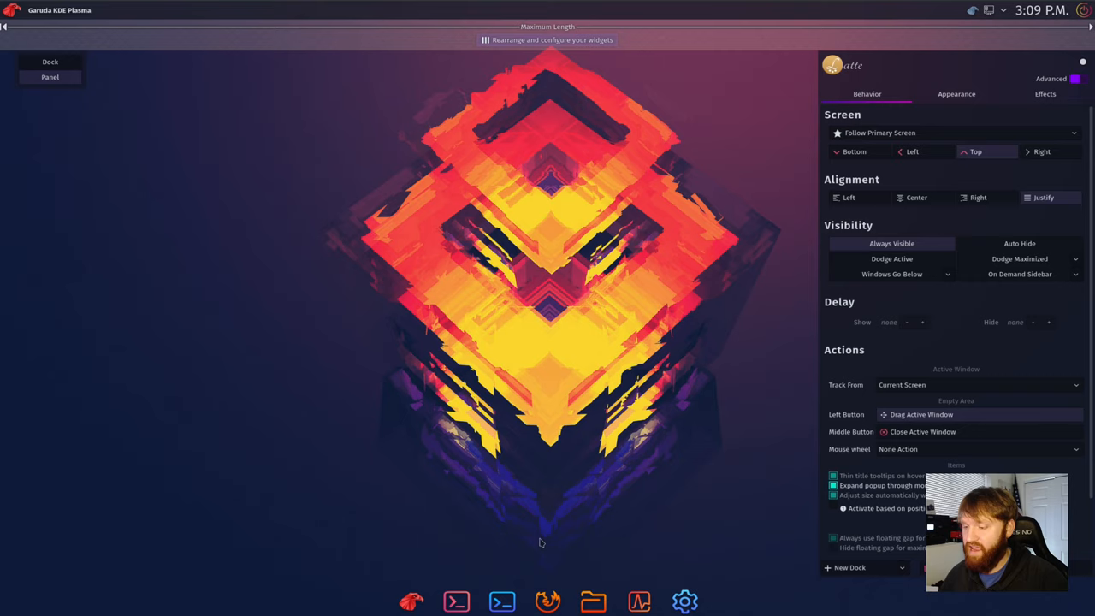
mouse_move(155, 113)
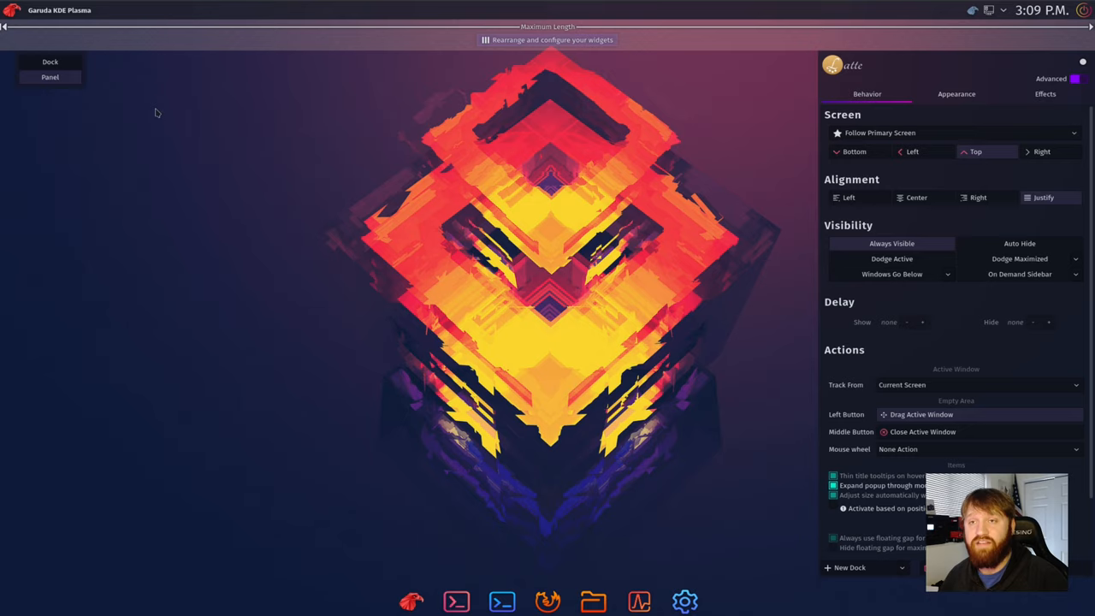
left_click(957, 94)
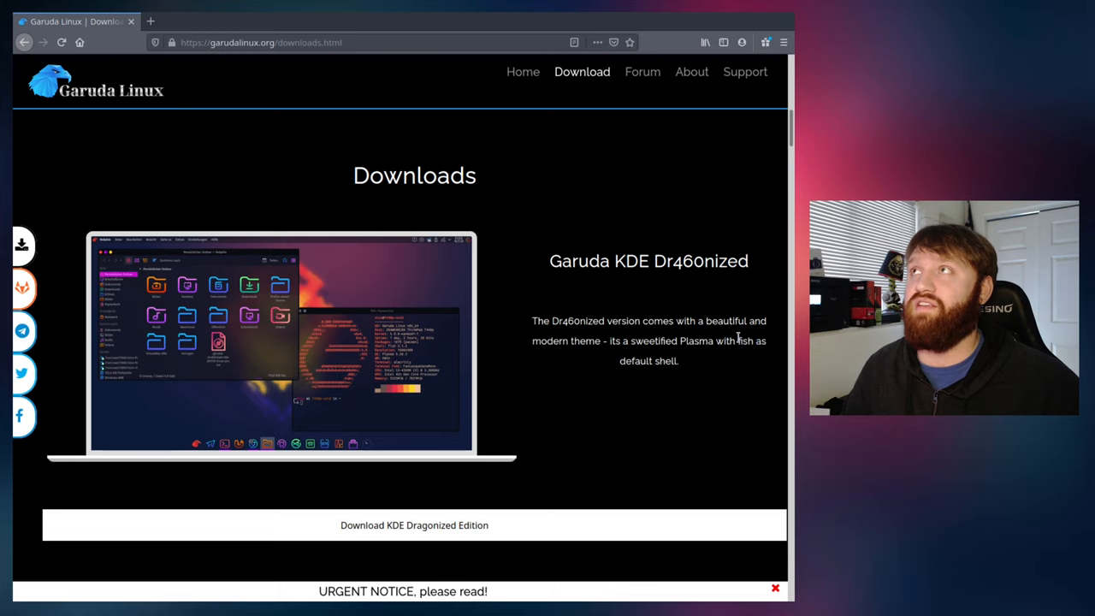
Step: Browse the garudalinux.org Downloads editions and About page, then go to the Forum
scroll("down", 3)
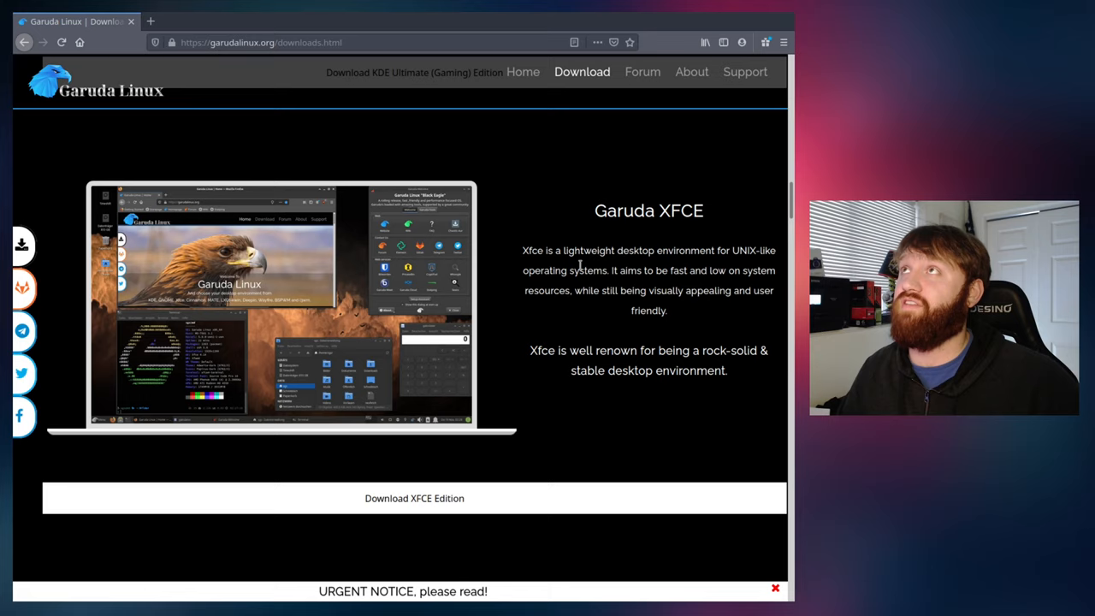
mouse_move(414, 224)
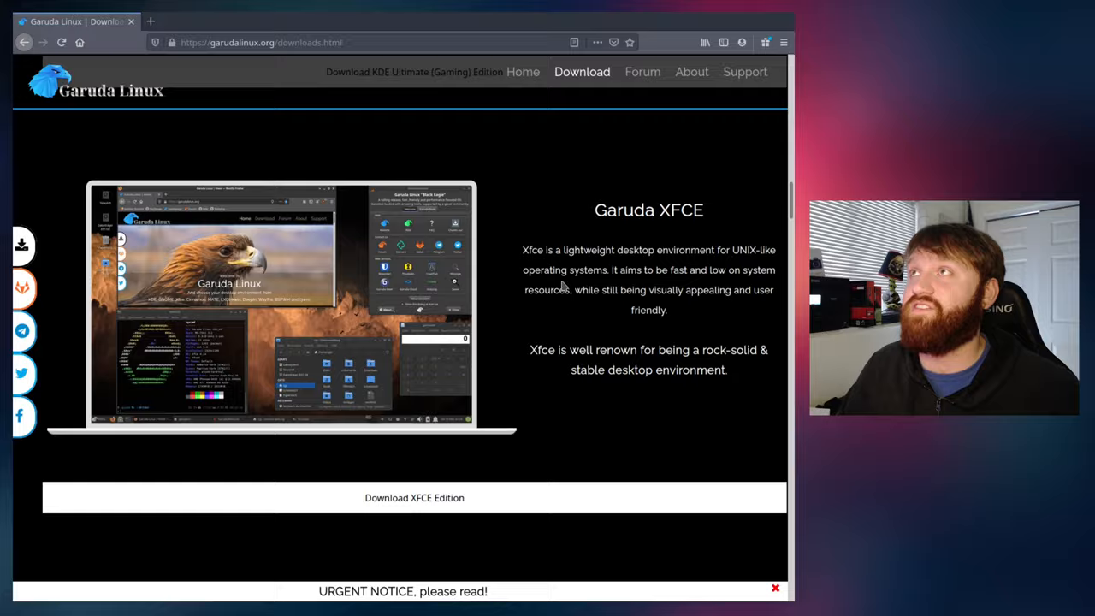
scroll("down", 3)
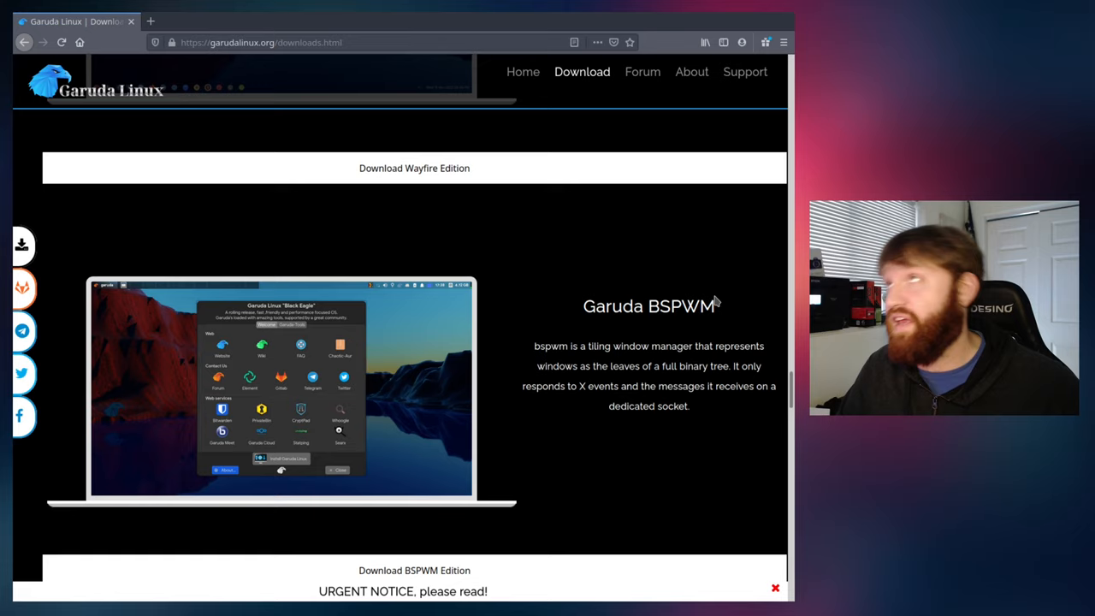
scroll("down", 3)
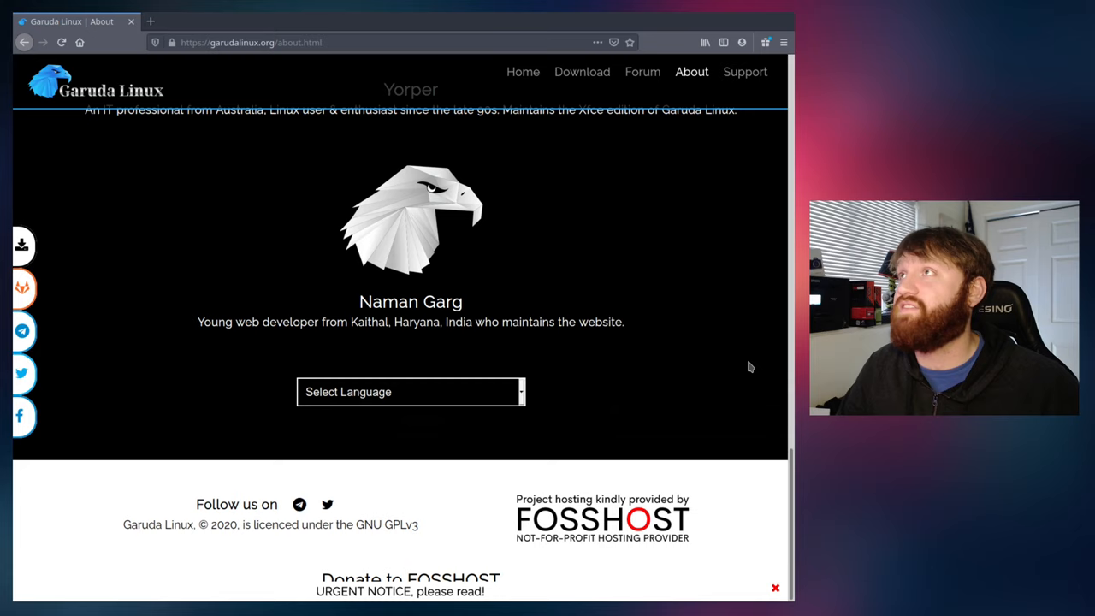
left_click(641, 72)
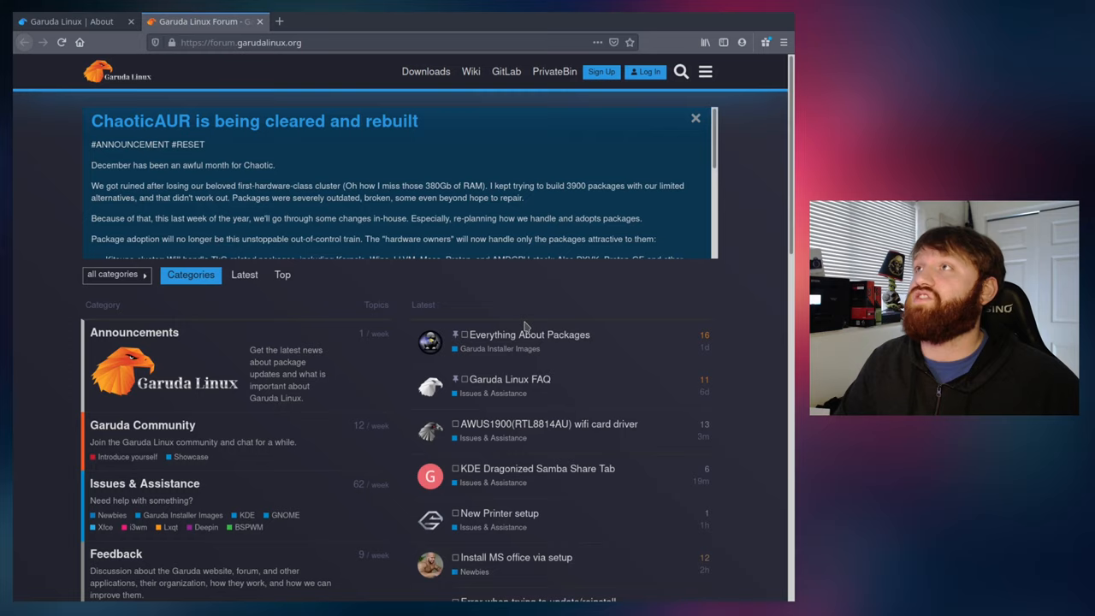